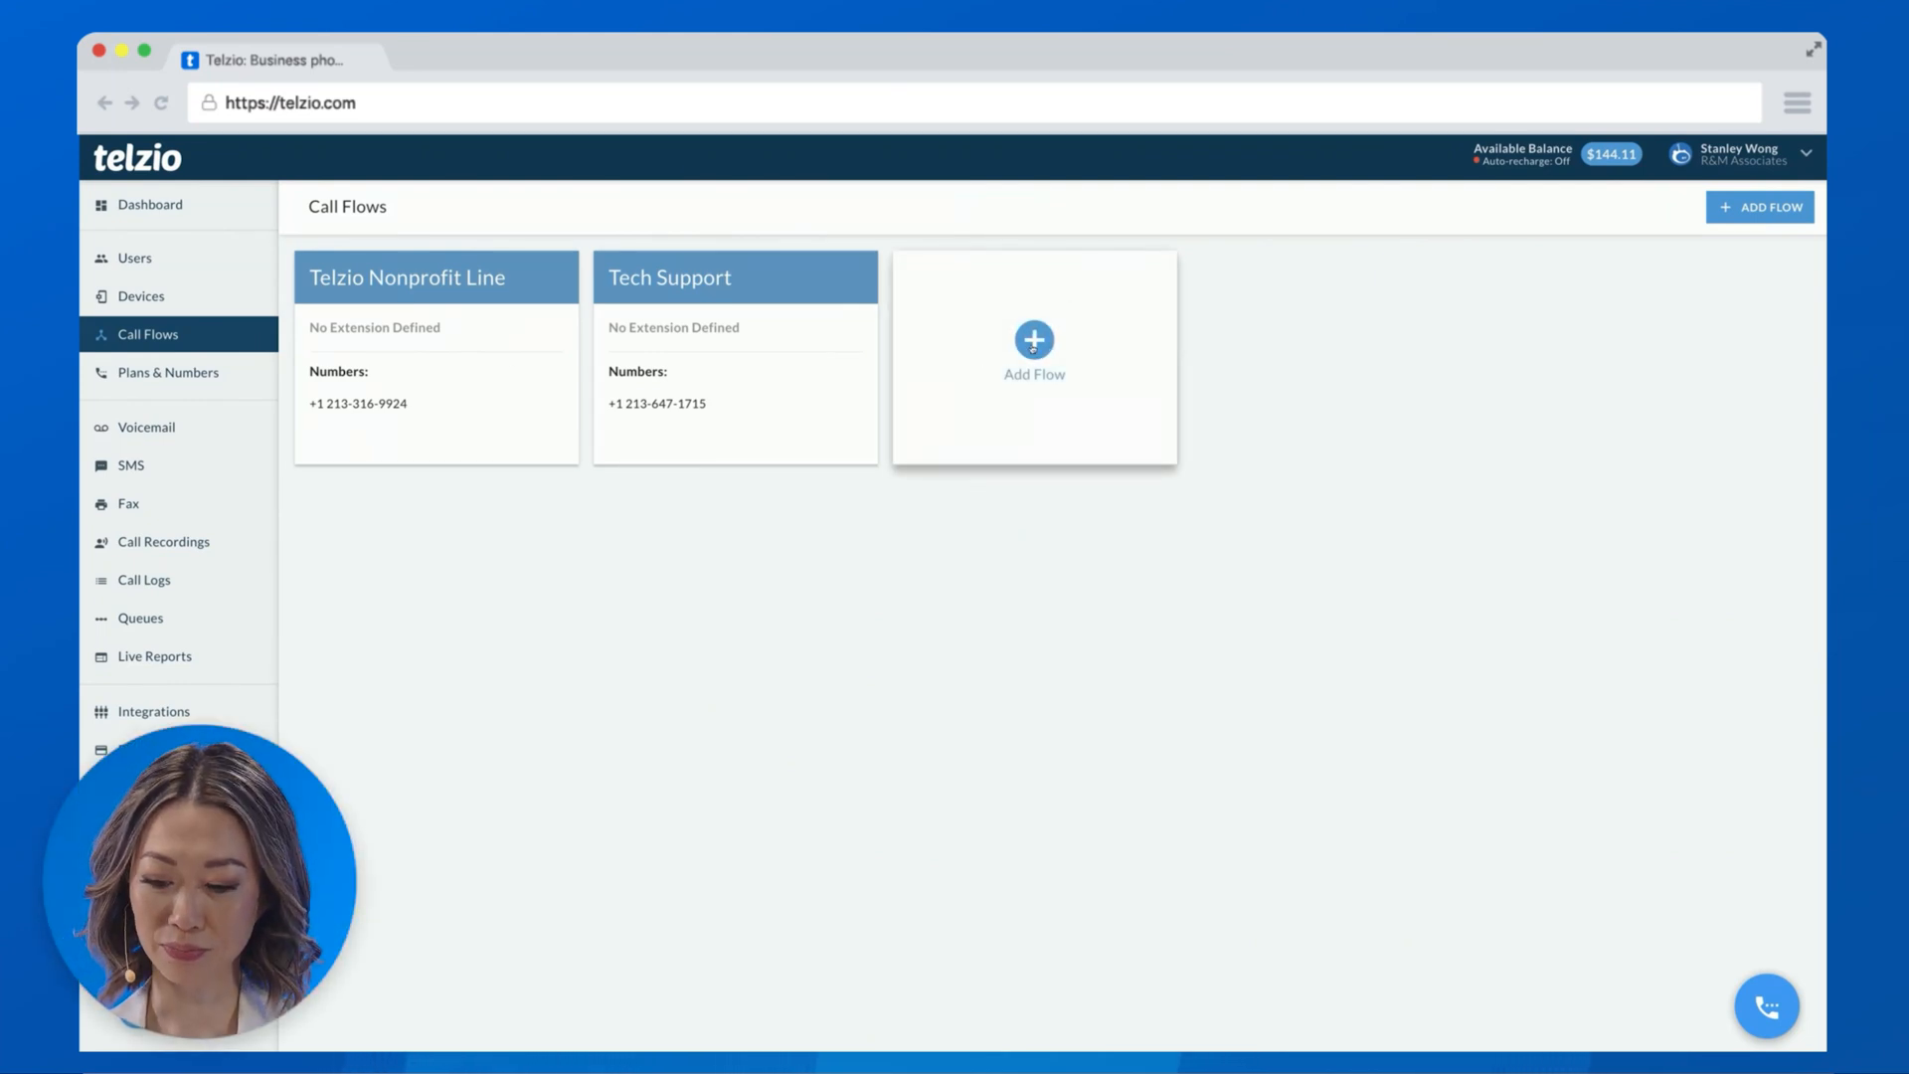
Add a new call flow and rename it from 'Flow #1' to 'Main' in its settings.
{"action": "left_click", "coordinate": [1034, 356]}
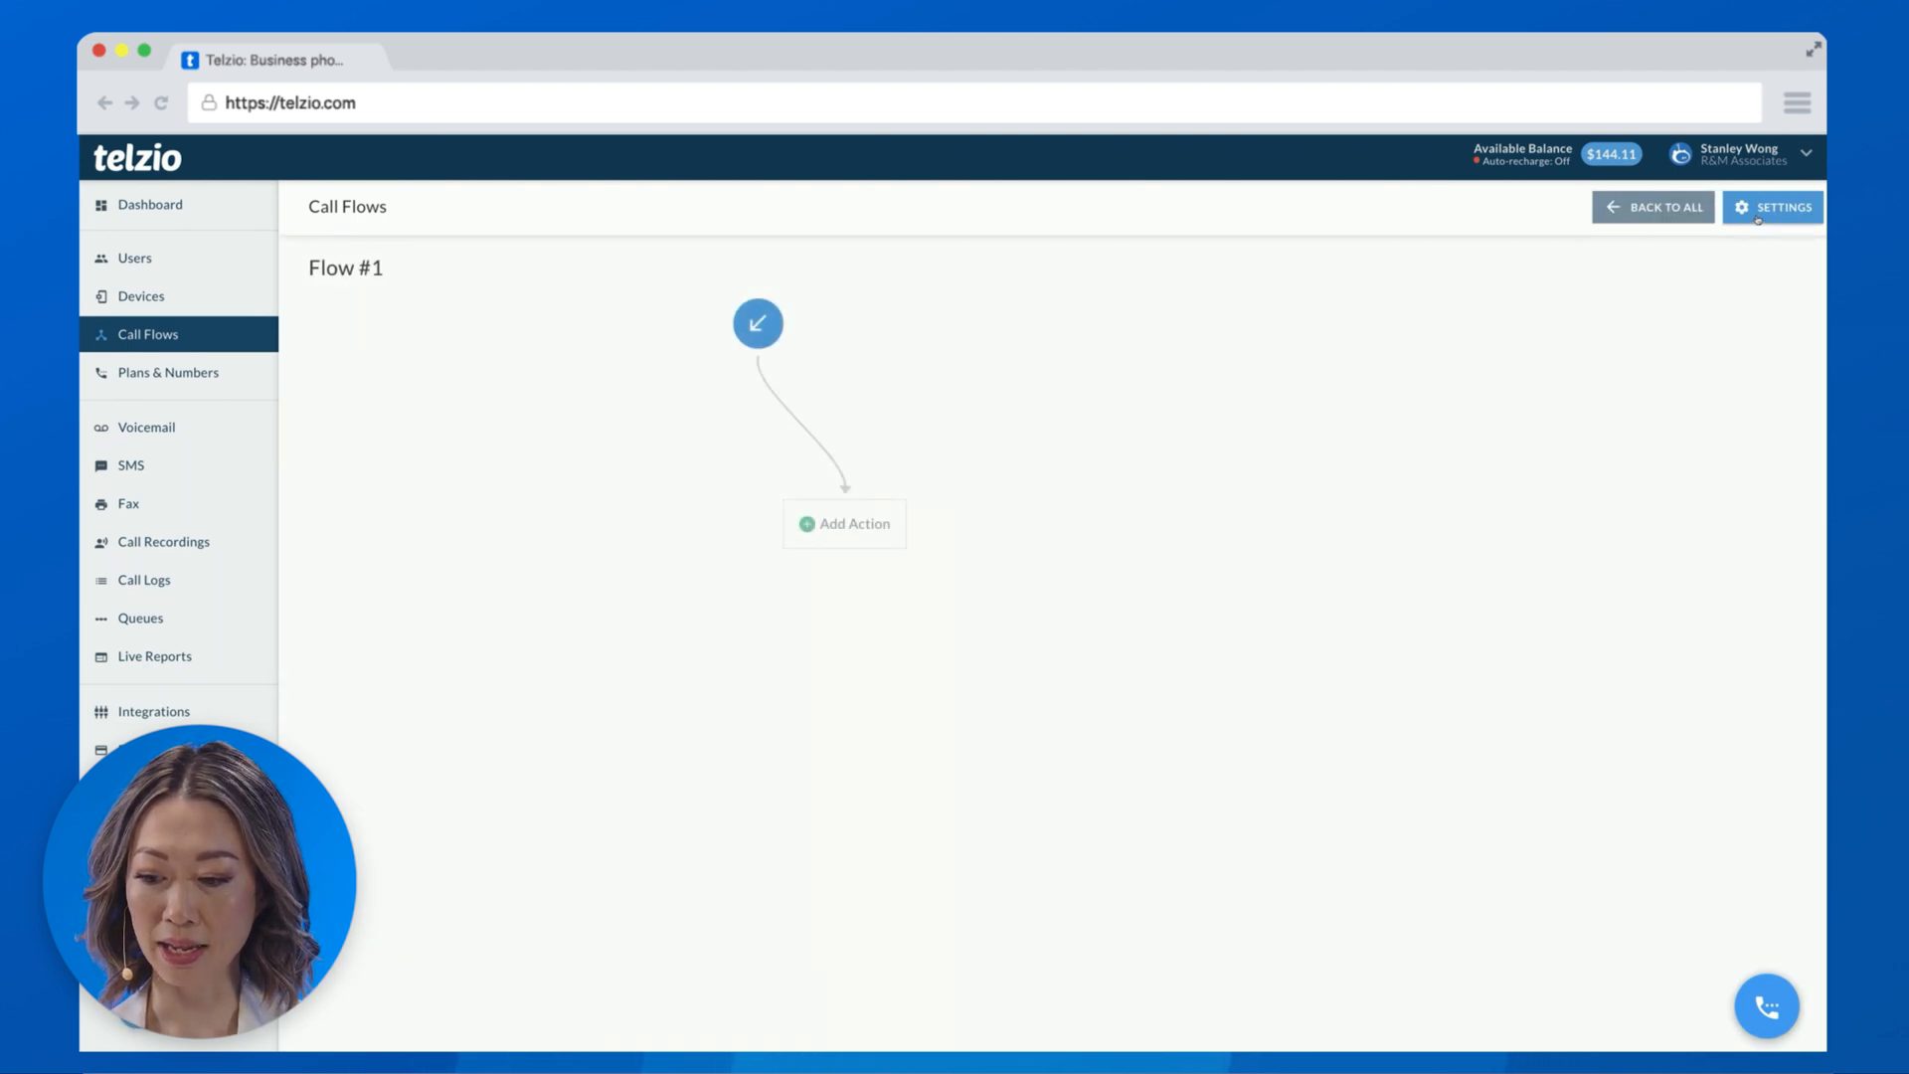
{"action": "left_click", "coordinate": [1772, 207]}
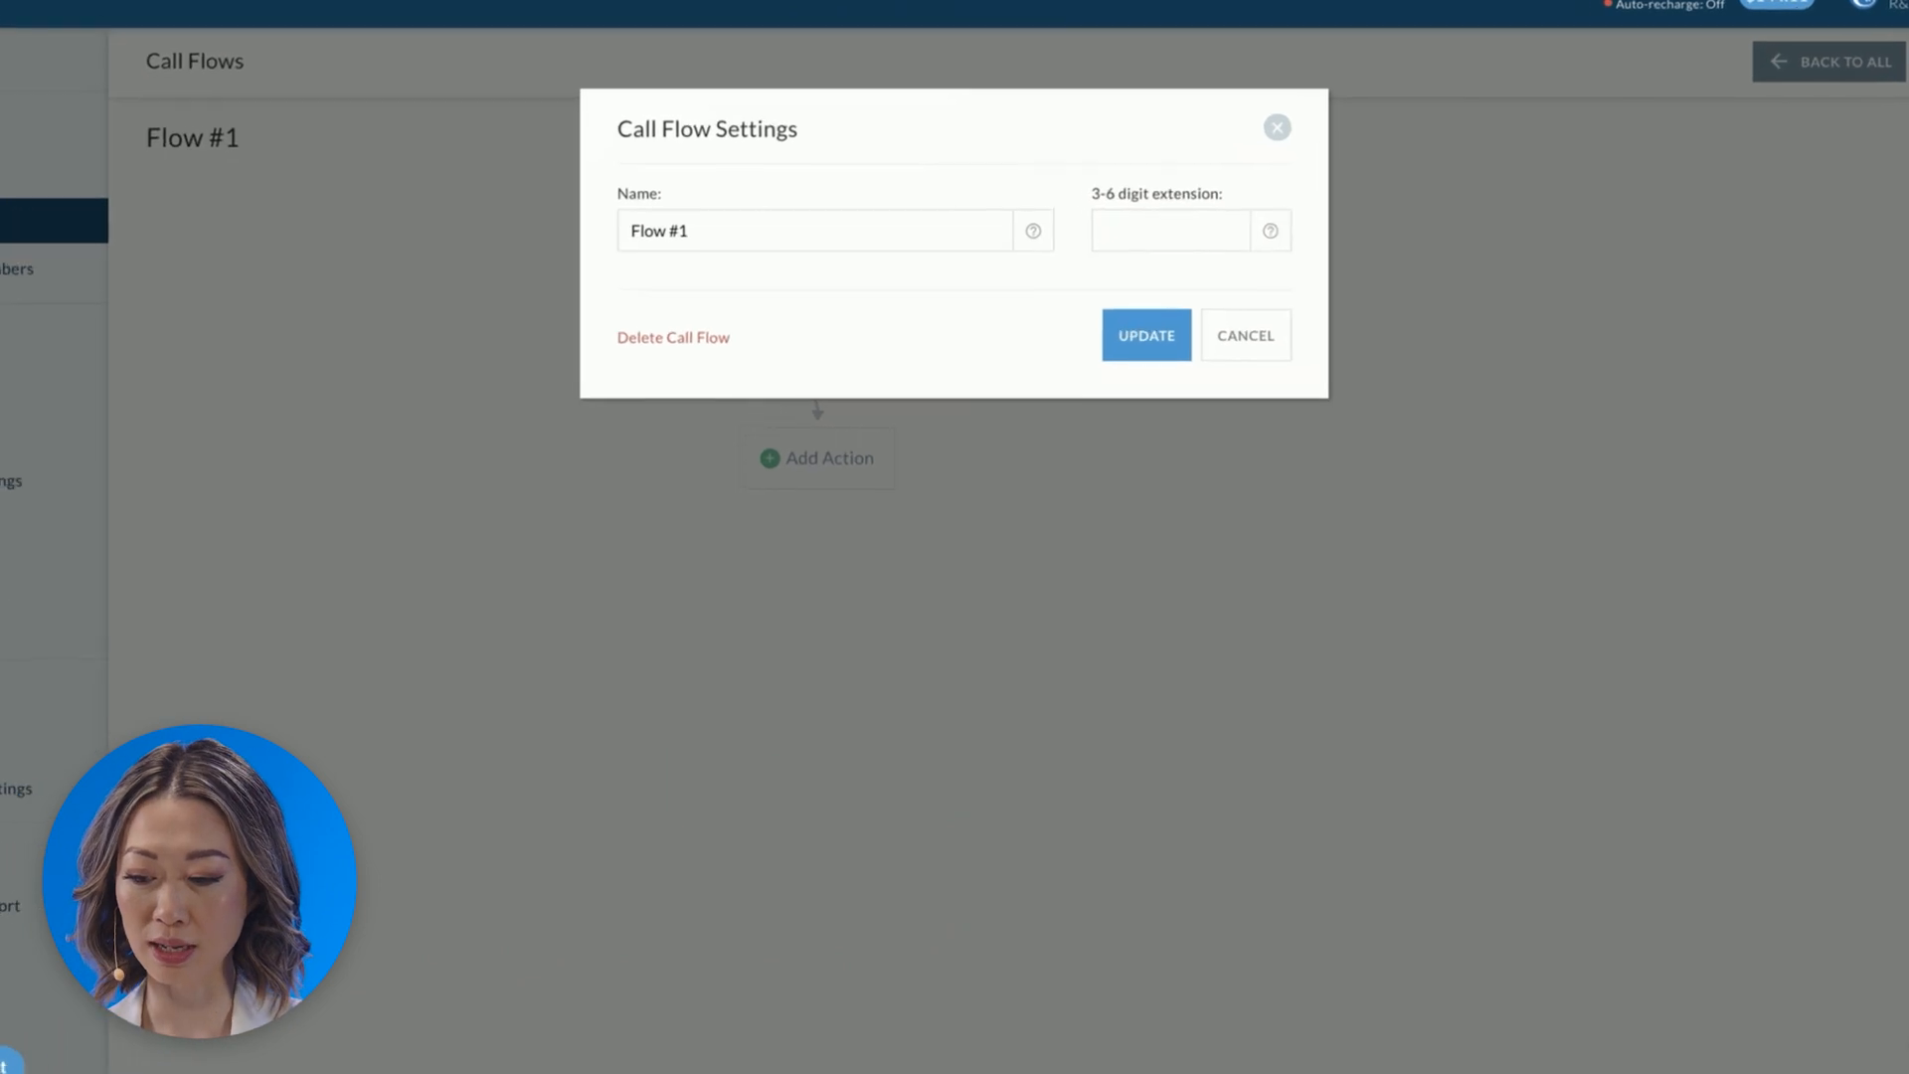
{"action": "left_click", "coordinate": [816, 231]}
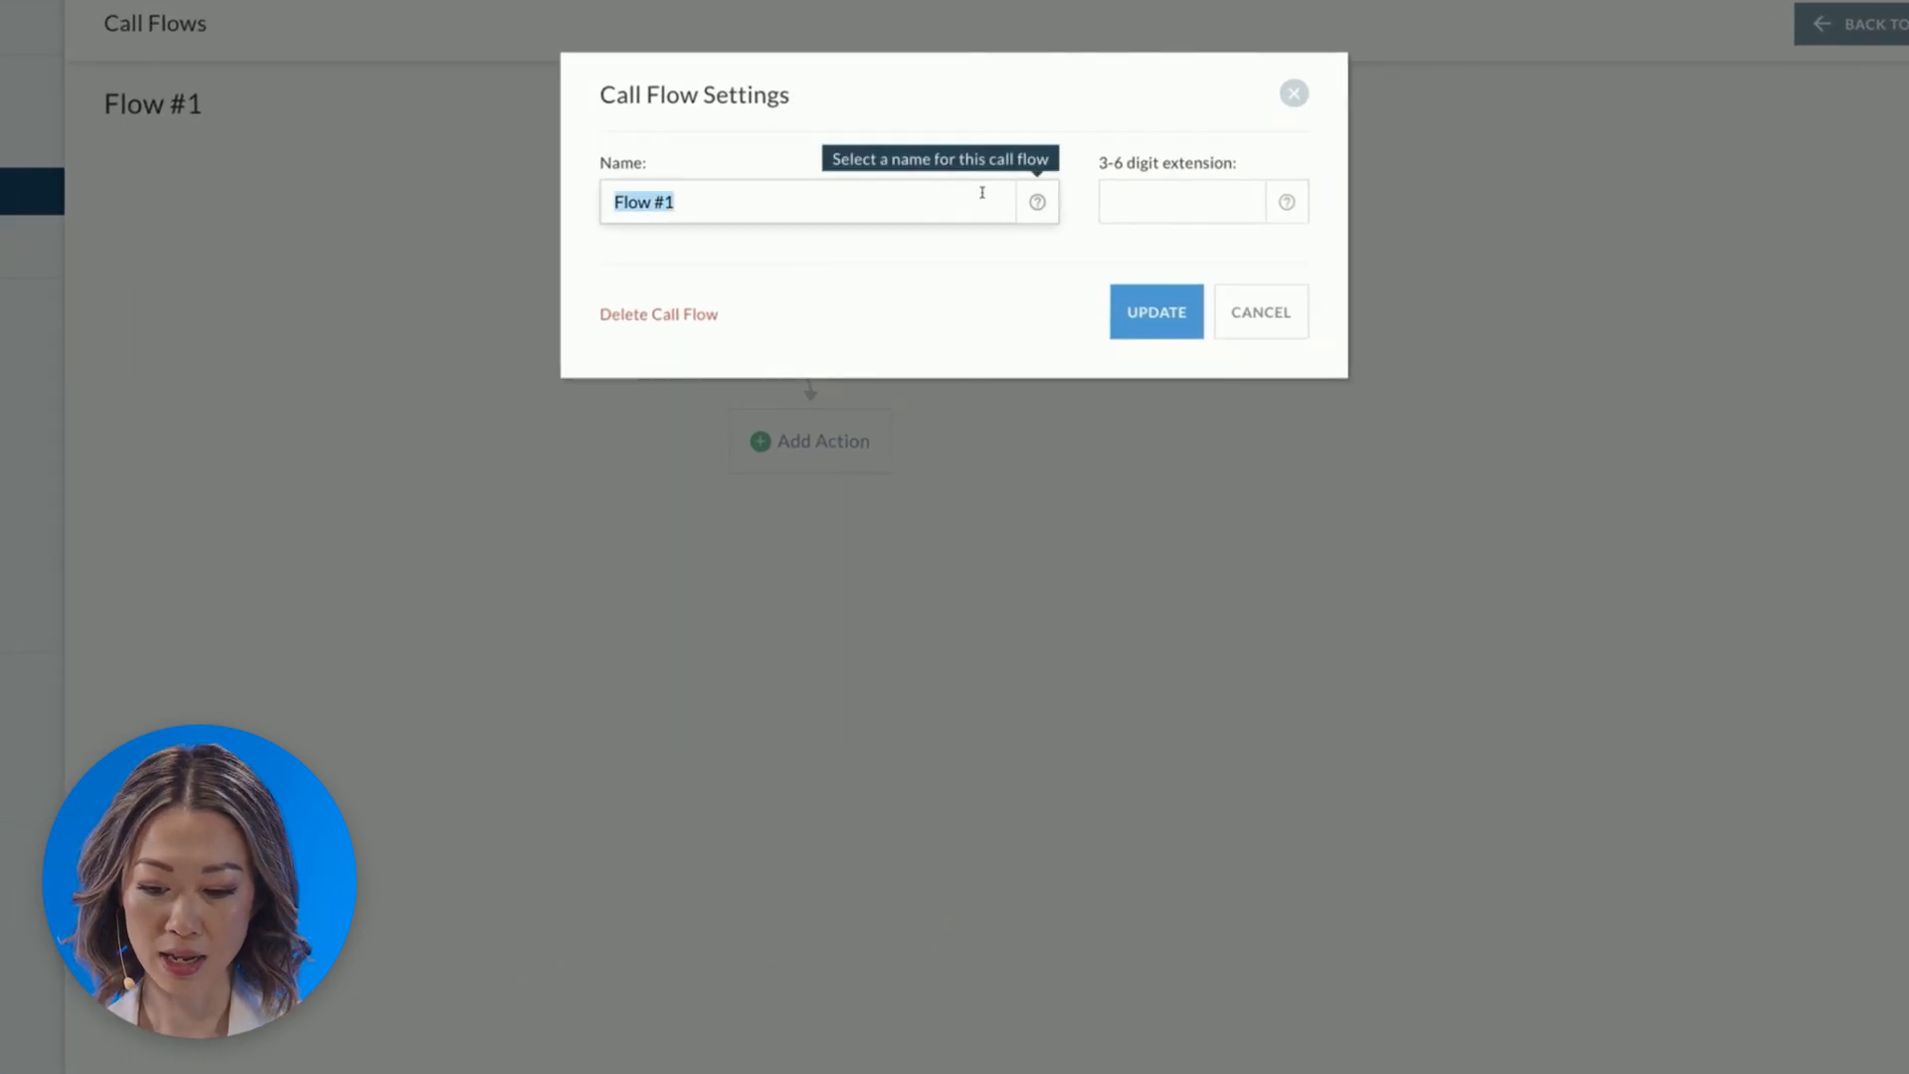
{"action": "left_click", "coordinate": [1154, 312]}
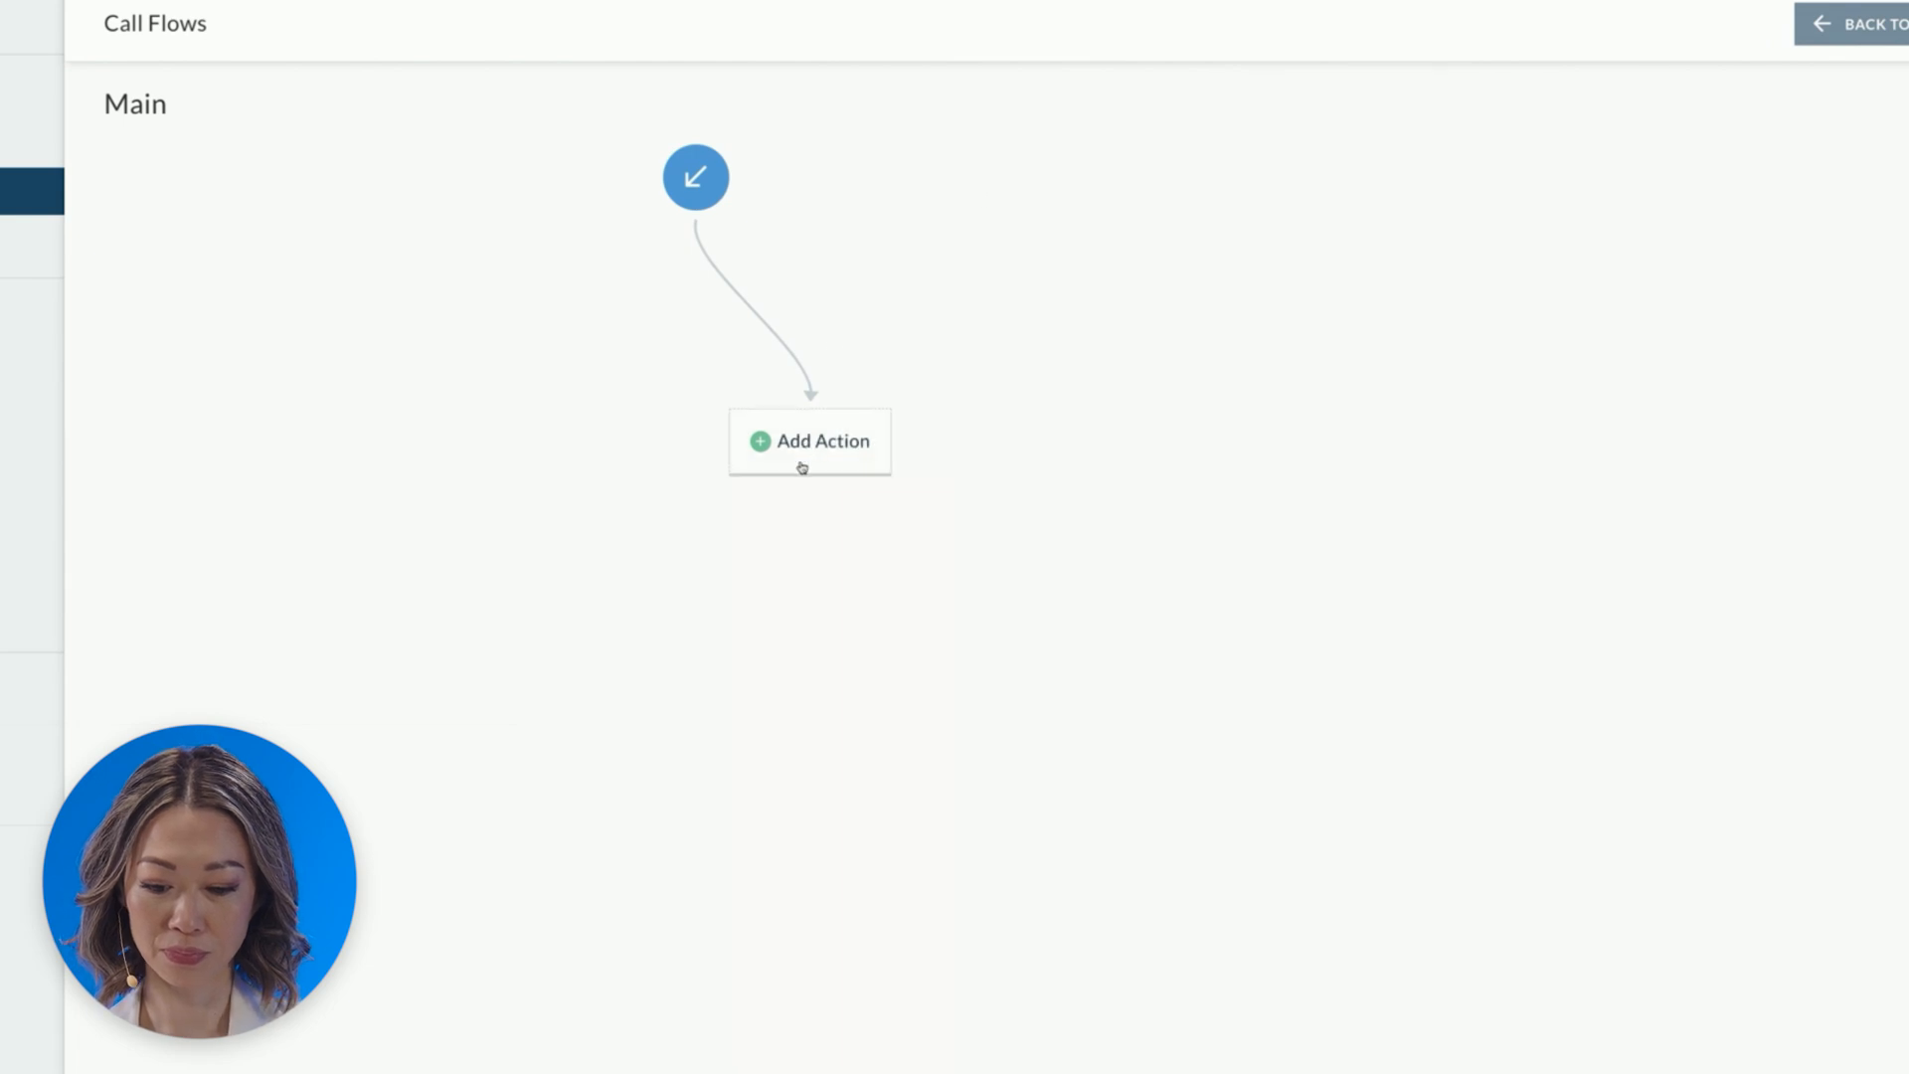
Add a Phone Menu as the Main flow's first action and load its greeting setup.
{"action": "left_click", "coordinate": [810, 441]}
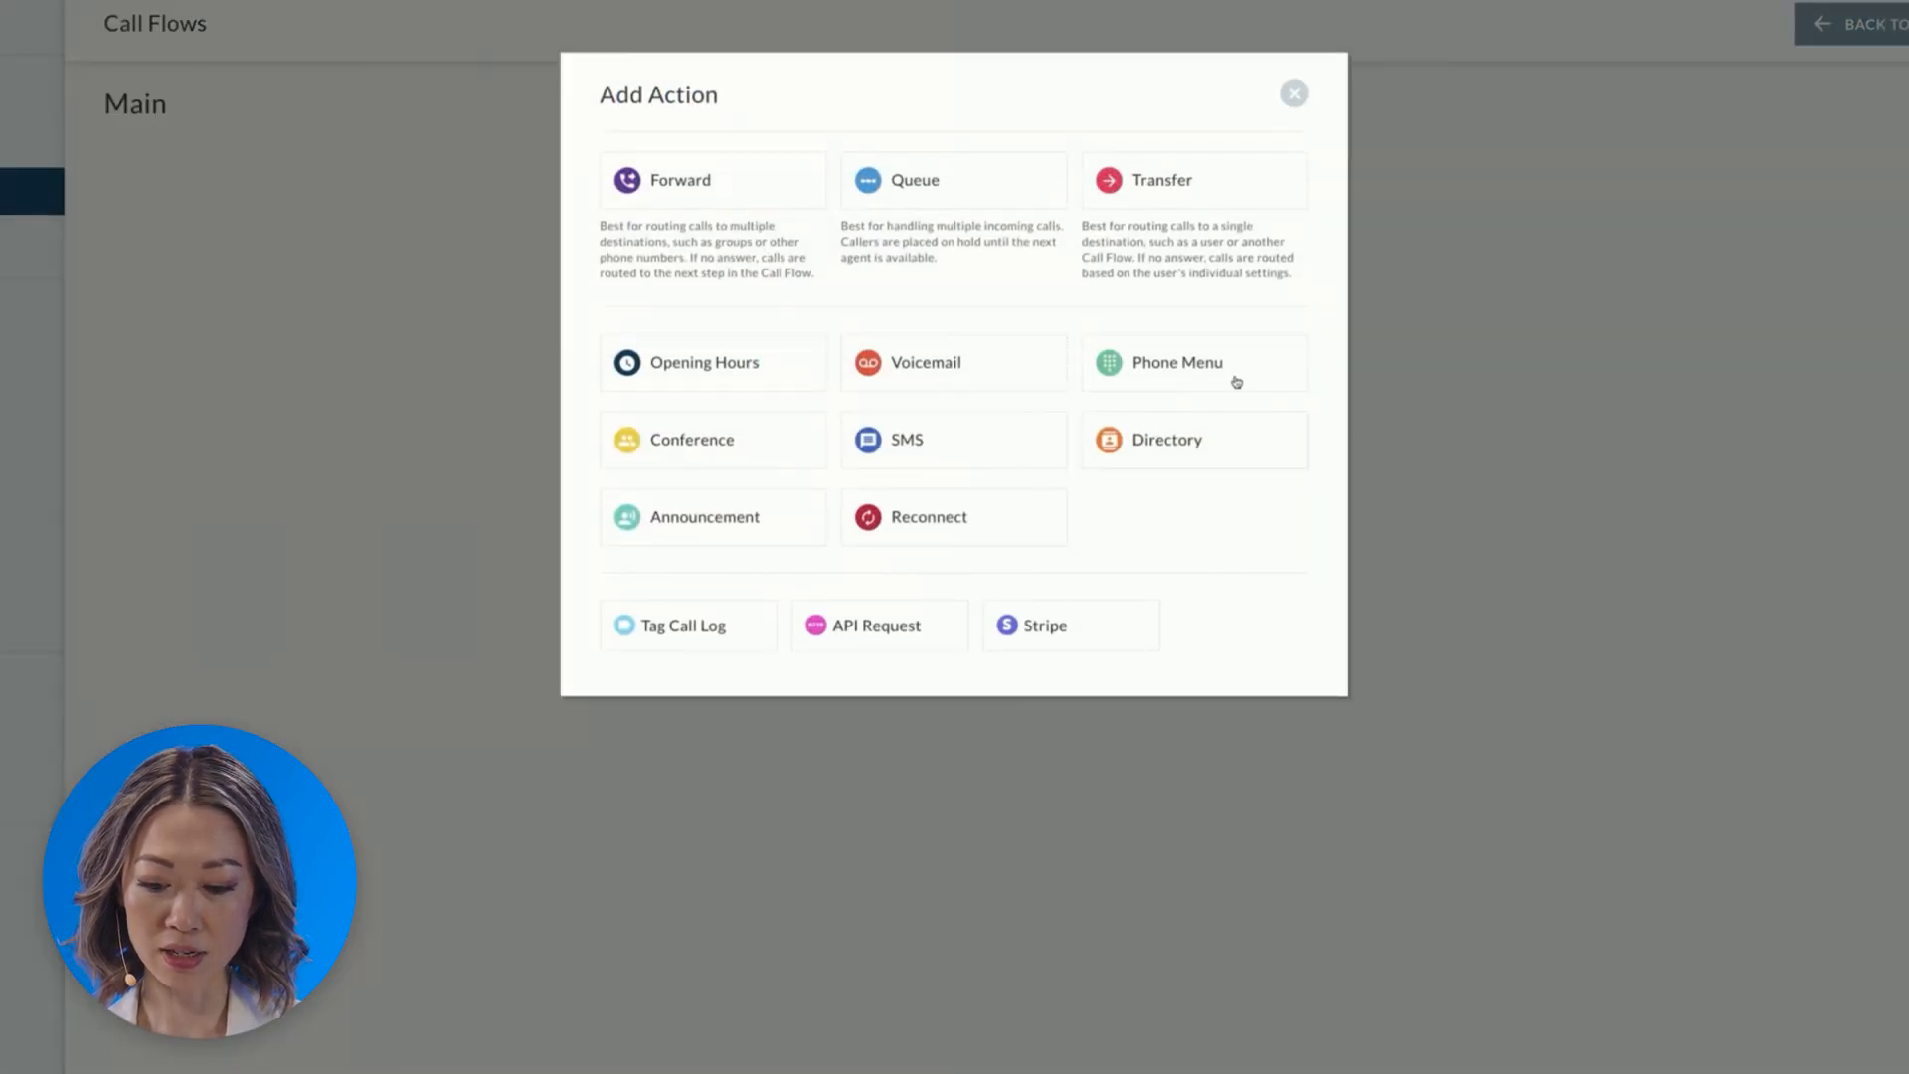
{"action": "left_click", "coordinate": [1193, 362]}
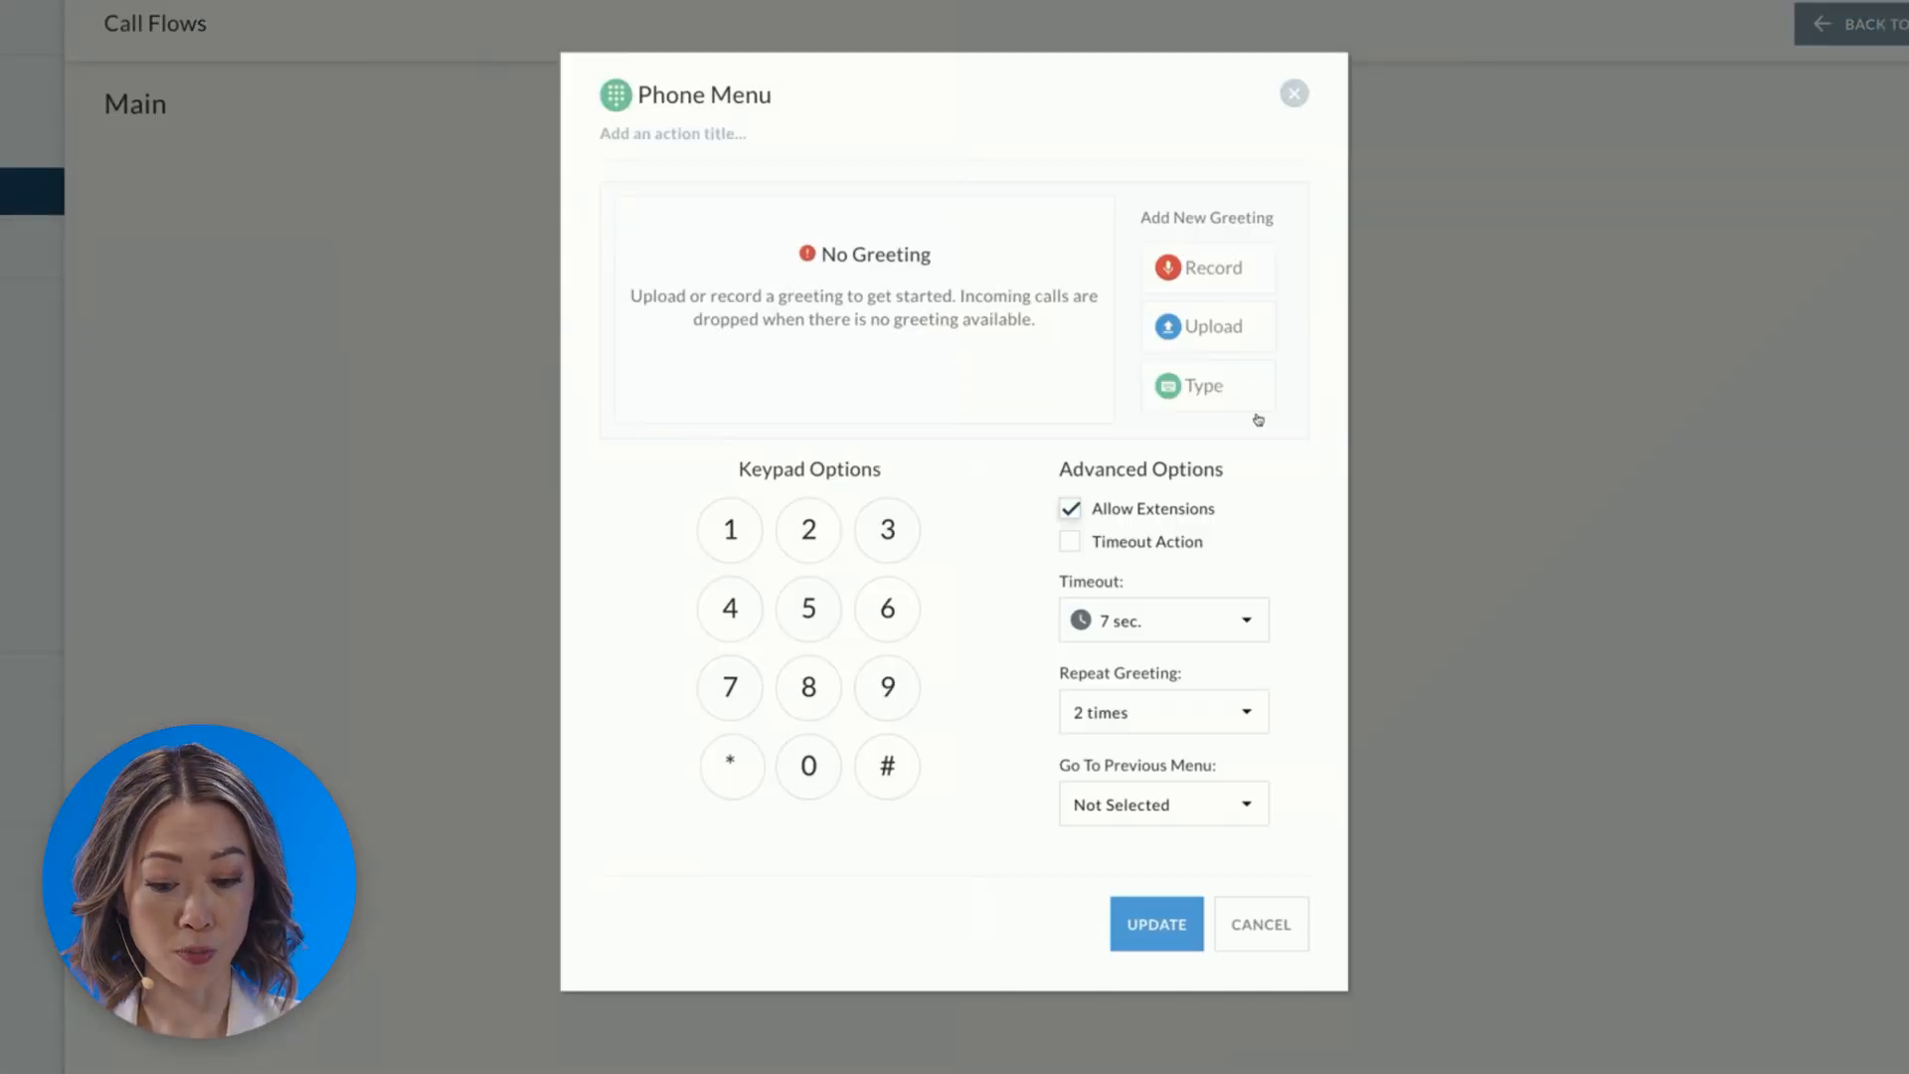
{"action": "mouse_move", "coordinate": [1275, 545]}
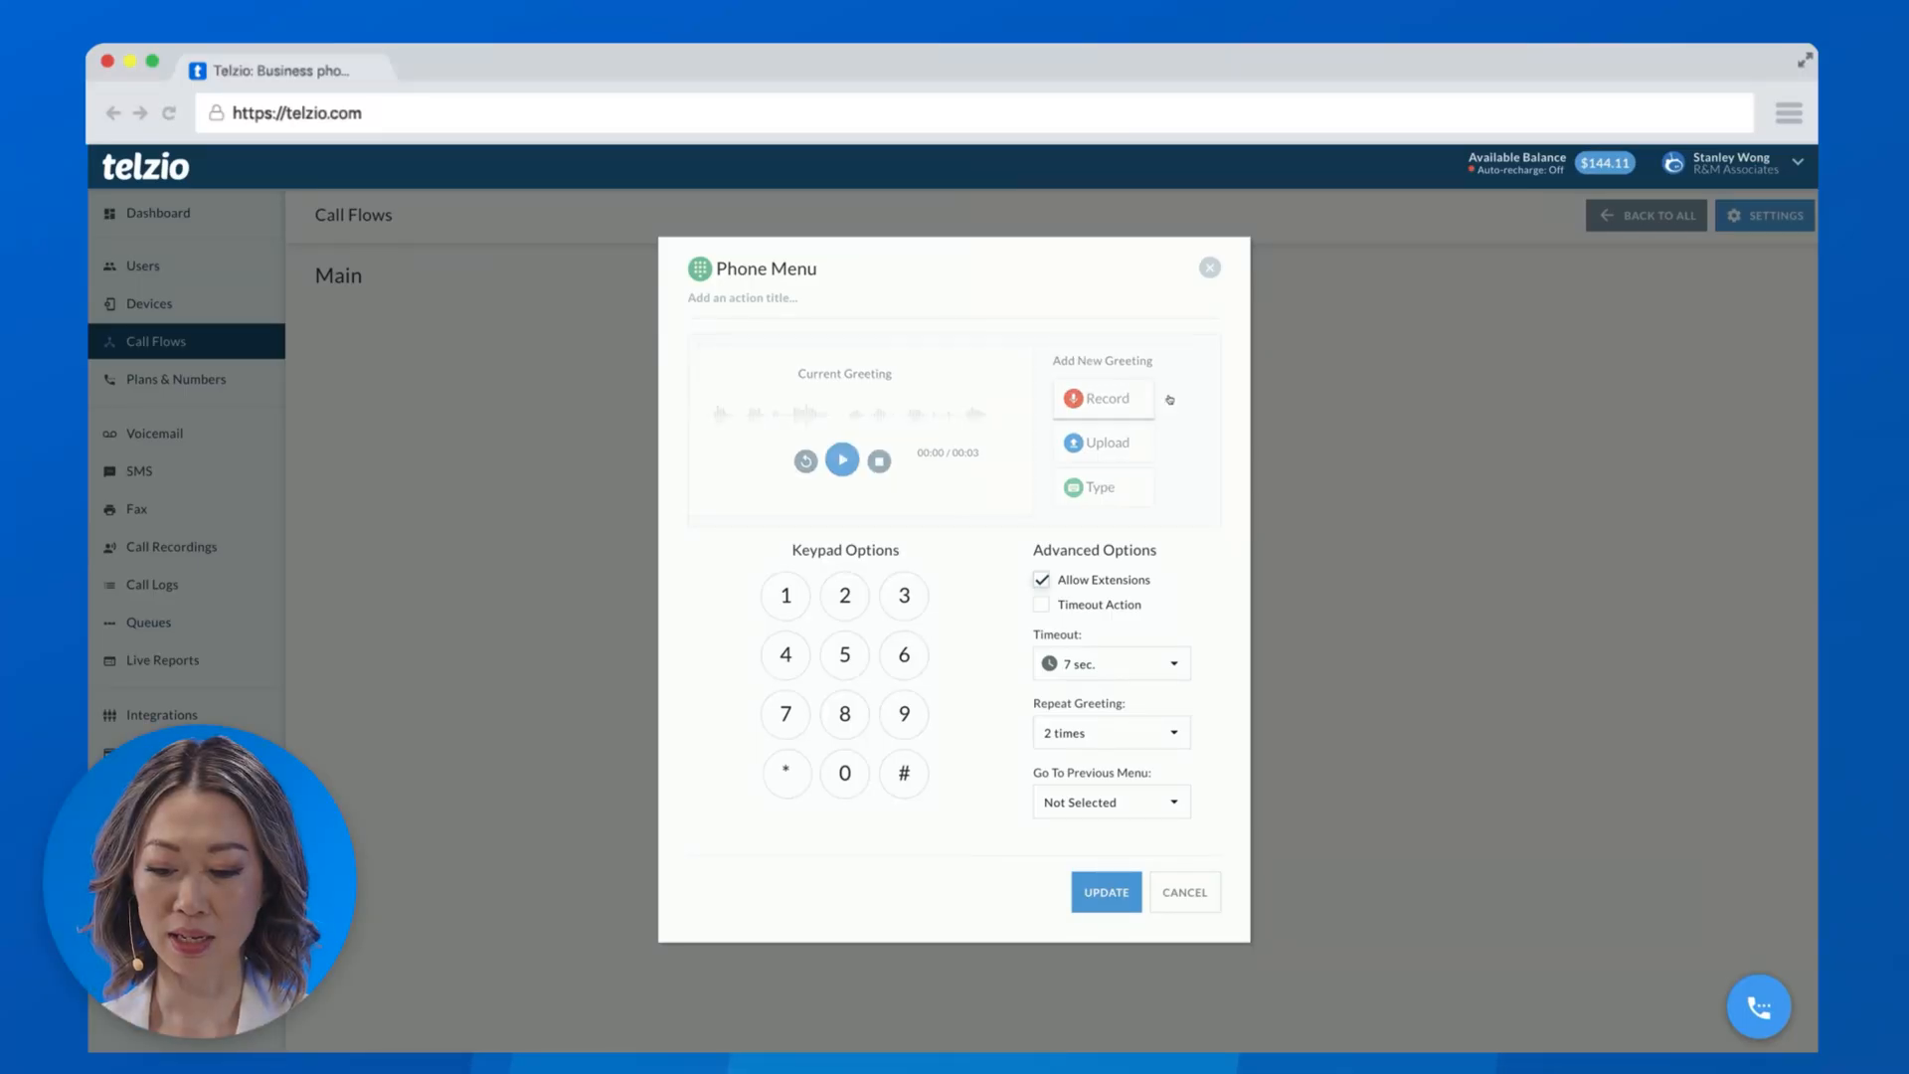
{"action": "left_click", "coordinate": [1100, 398]}
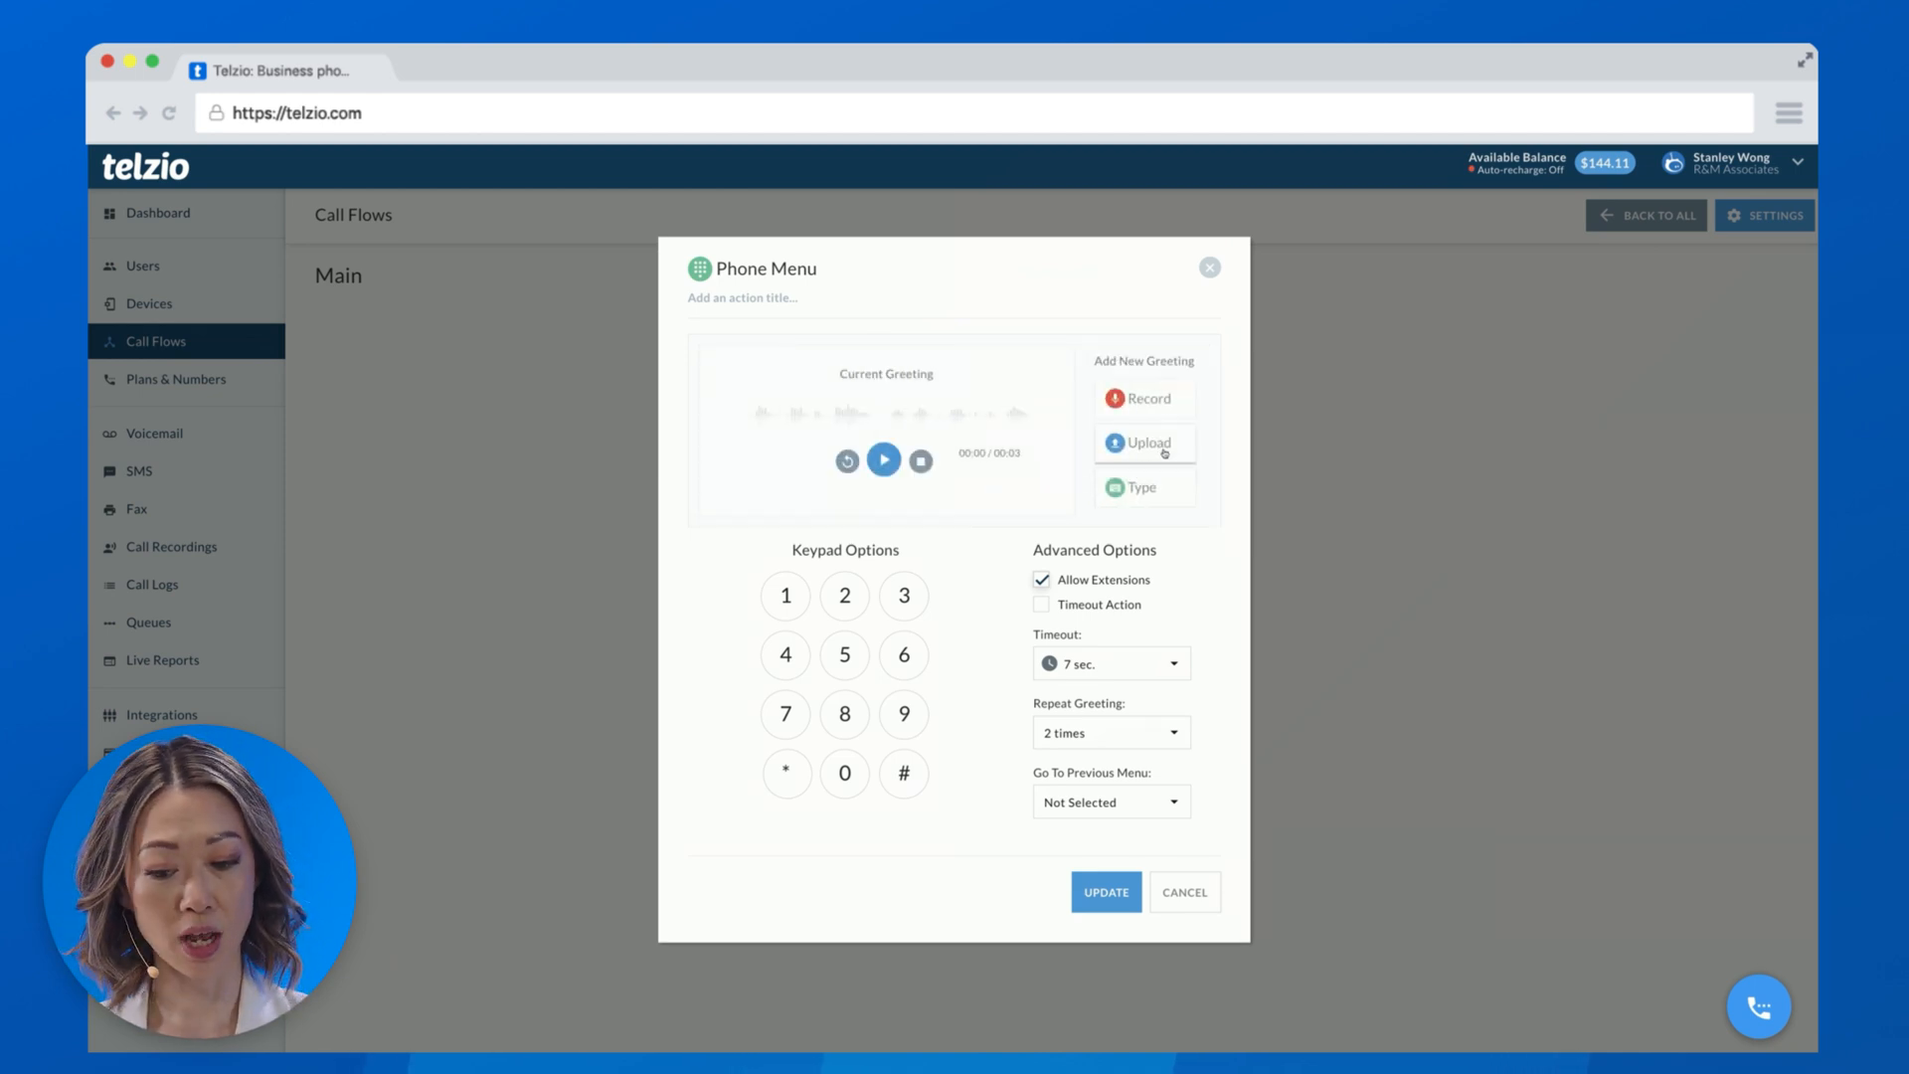
{"action": "left_click", "coordinate": [1143, 442]}
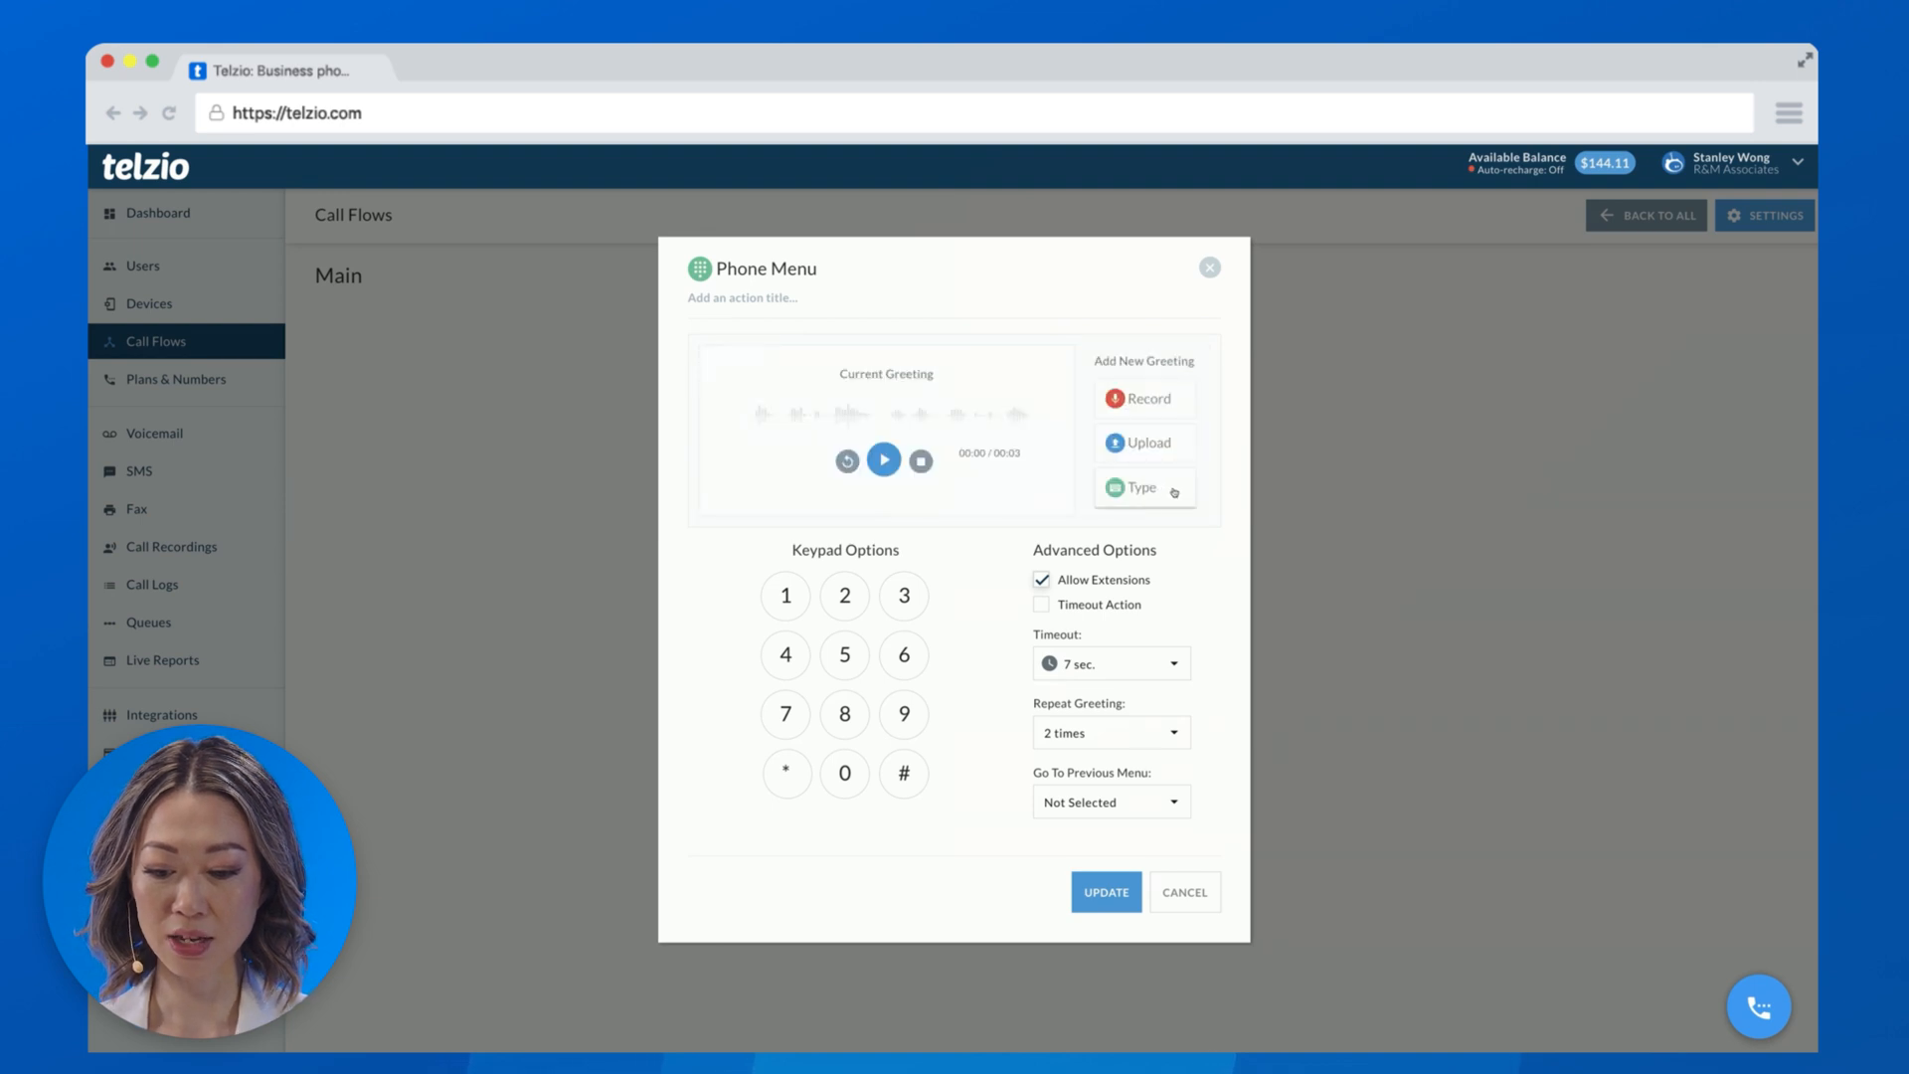
Write the greeting text 'Press 1 for sales, and press 2 for support'.
{"action": "left_click", "coordinate": [1139, 487]}
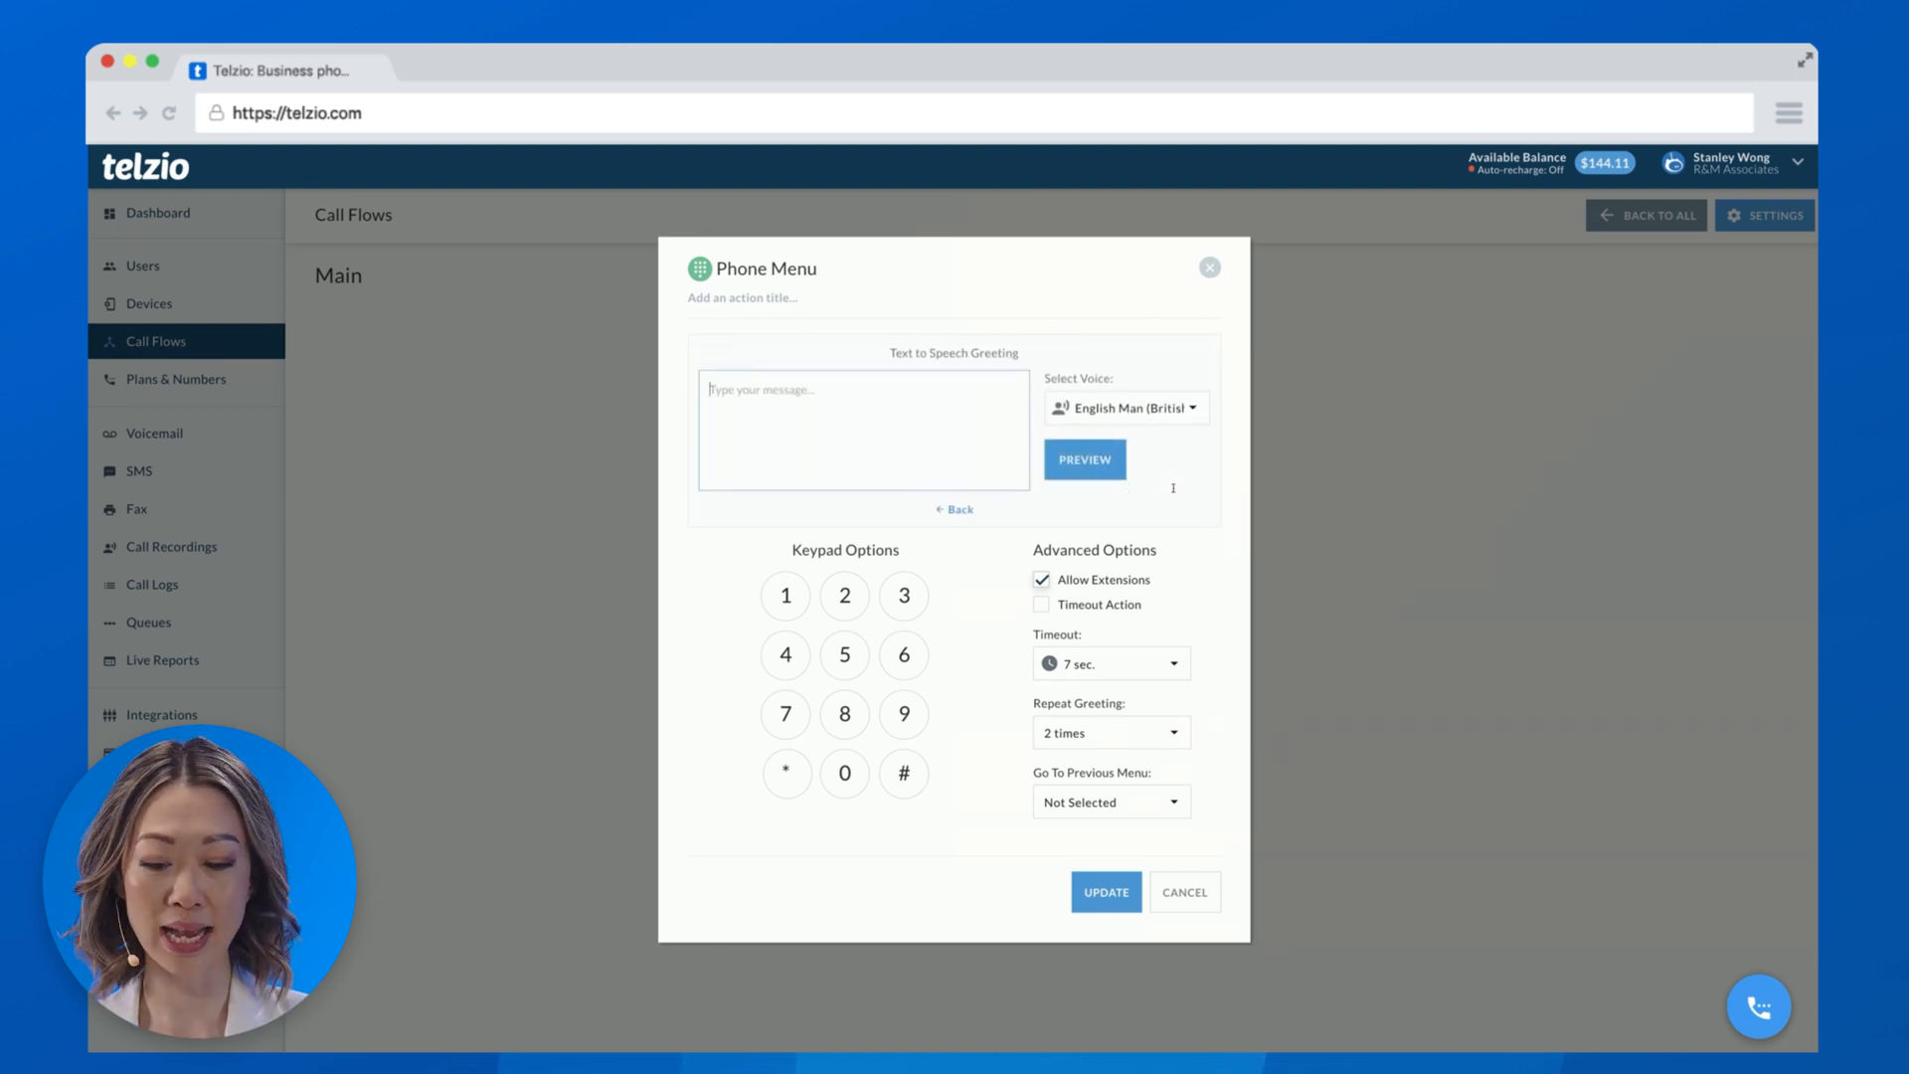
{"action": "type", "text": "Thanks for calling RM associates. P"}
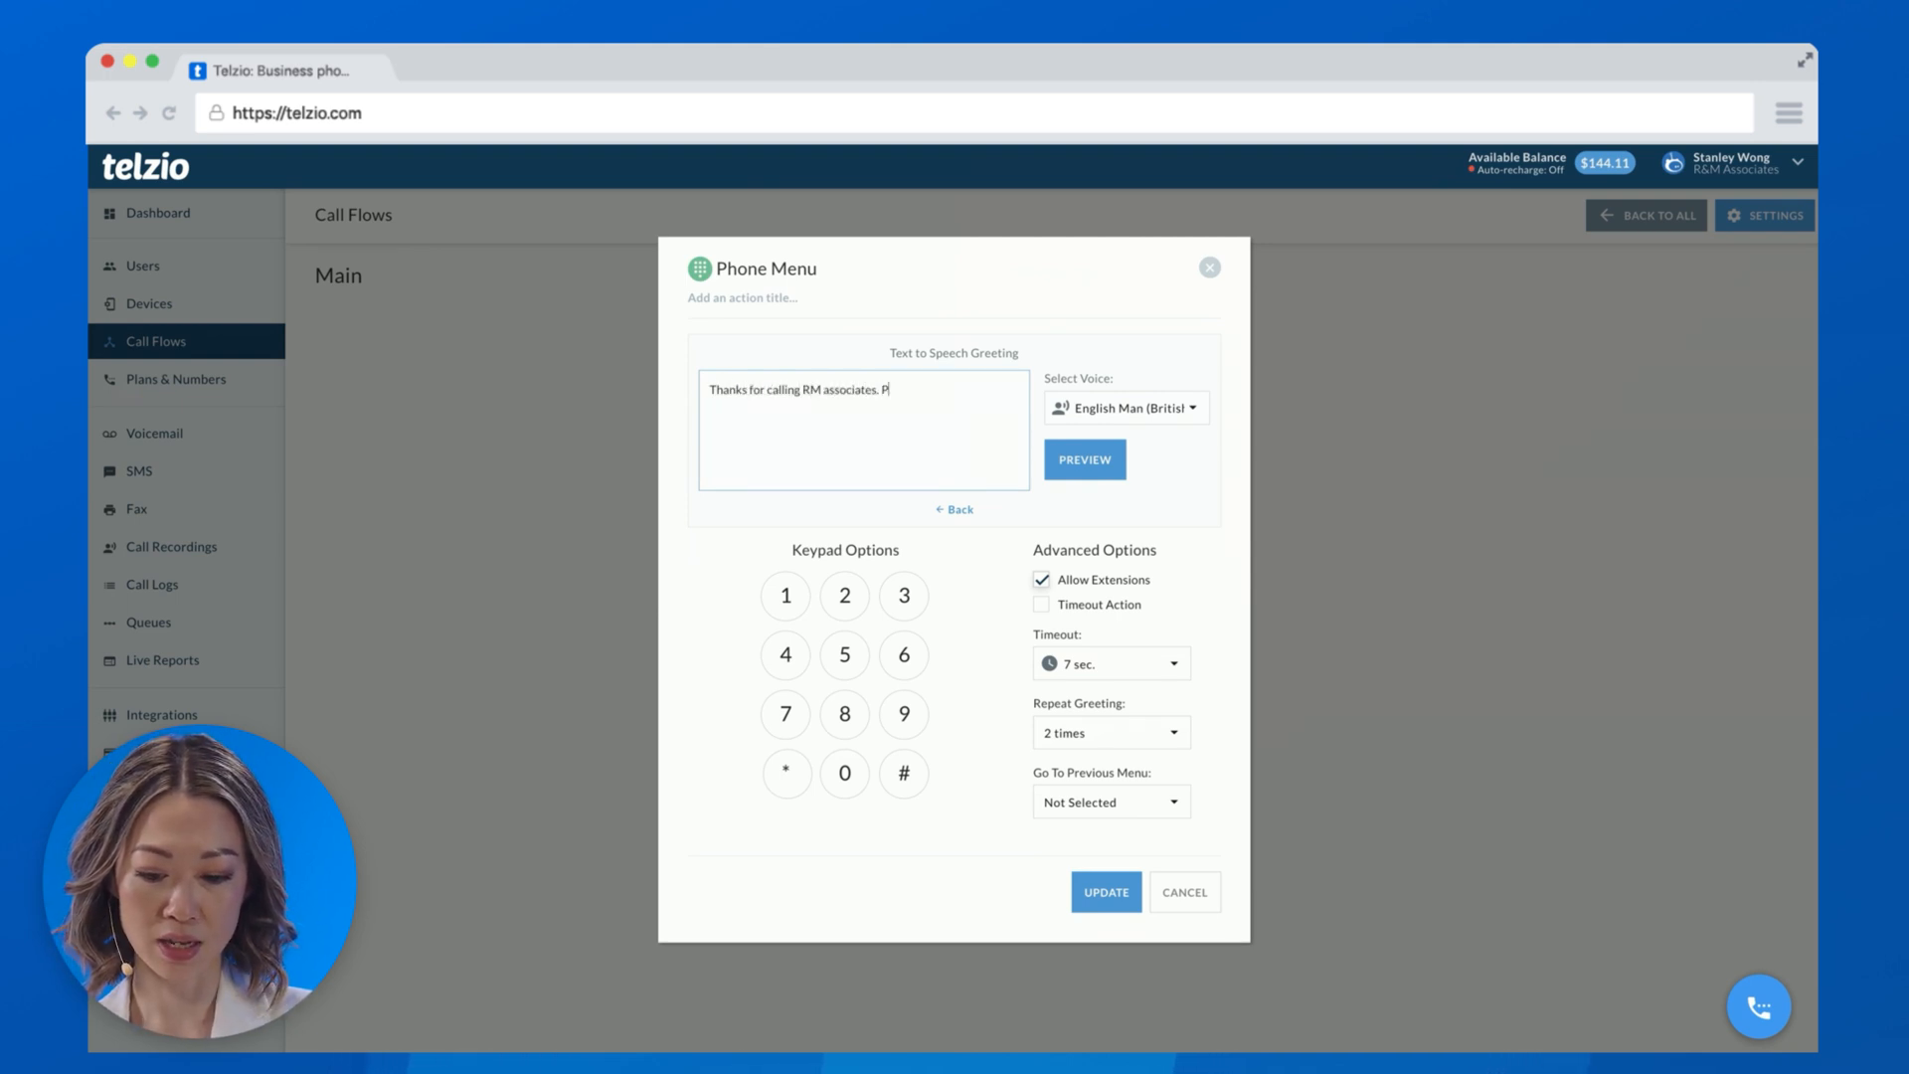
{"action": "type", "text": "ress 2 for sale"}
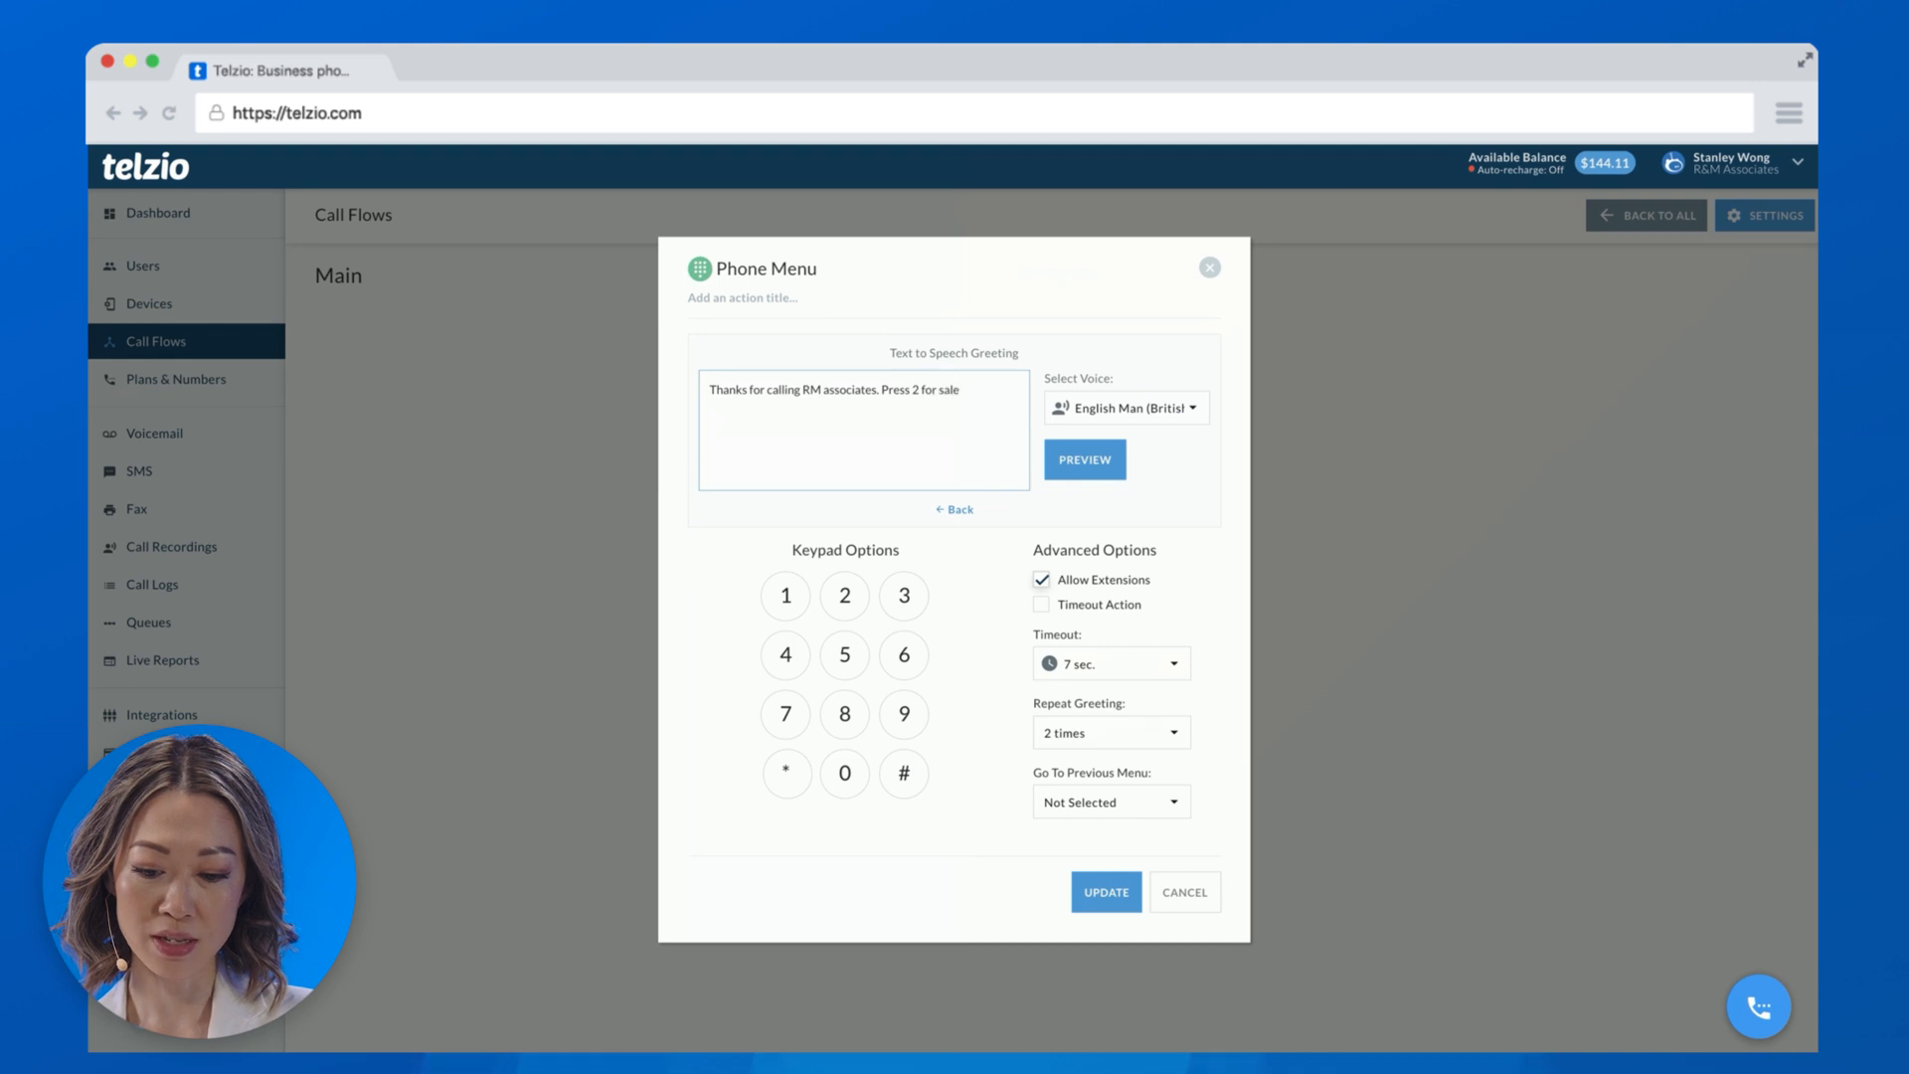
{"action": "type", "text": "Press 1 for sales, a"}
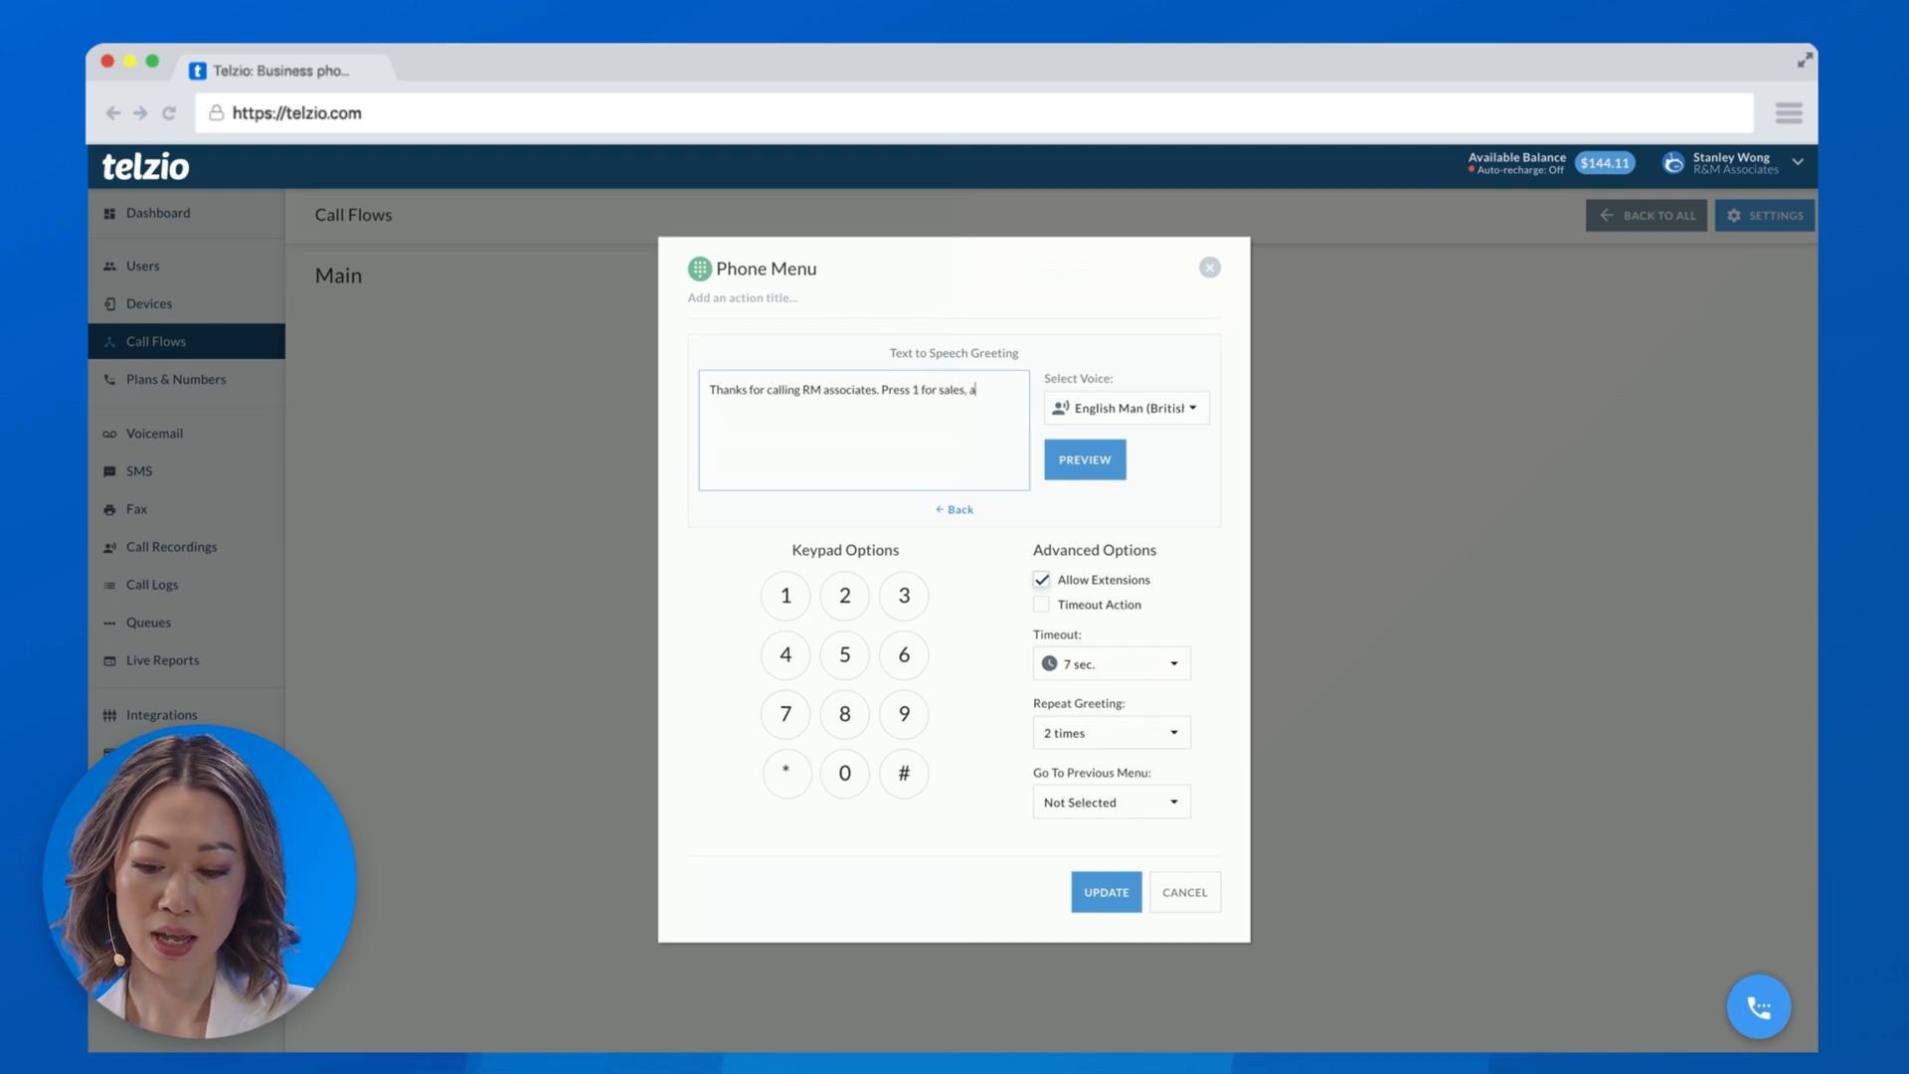
{"action": "type", "text": "nd press 2 for support."}
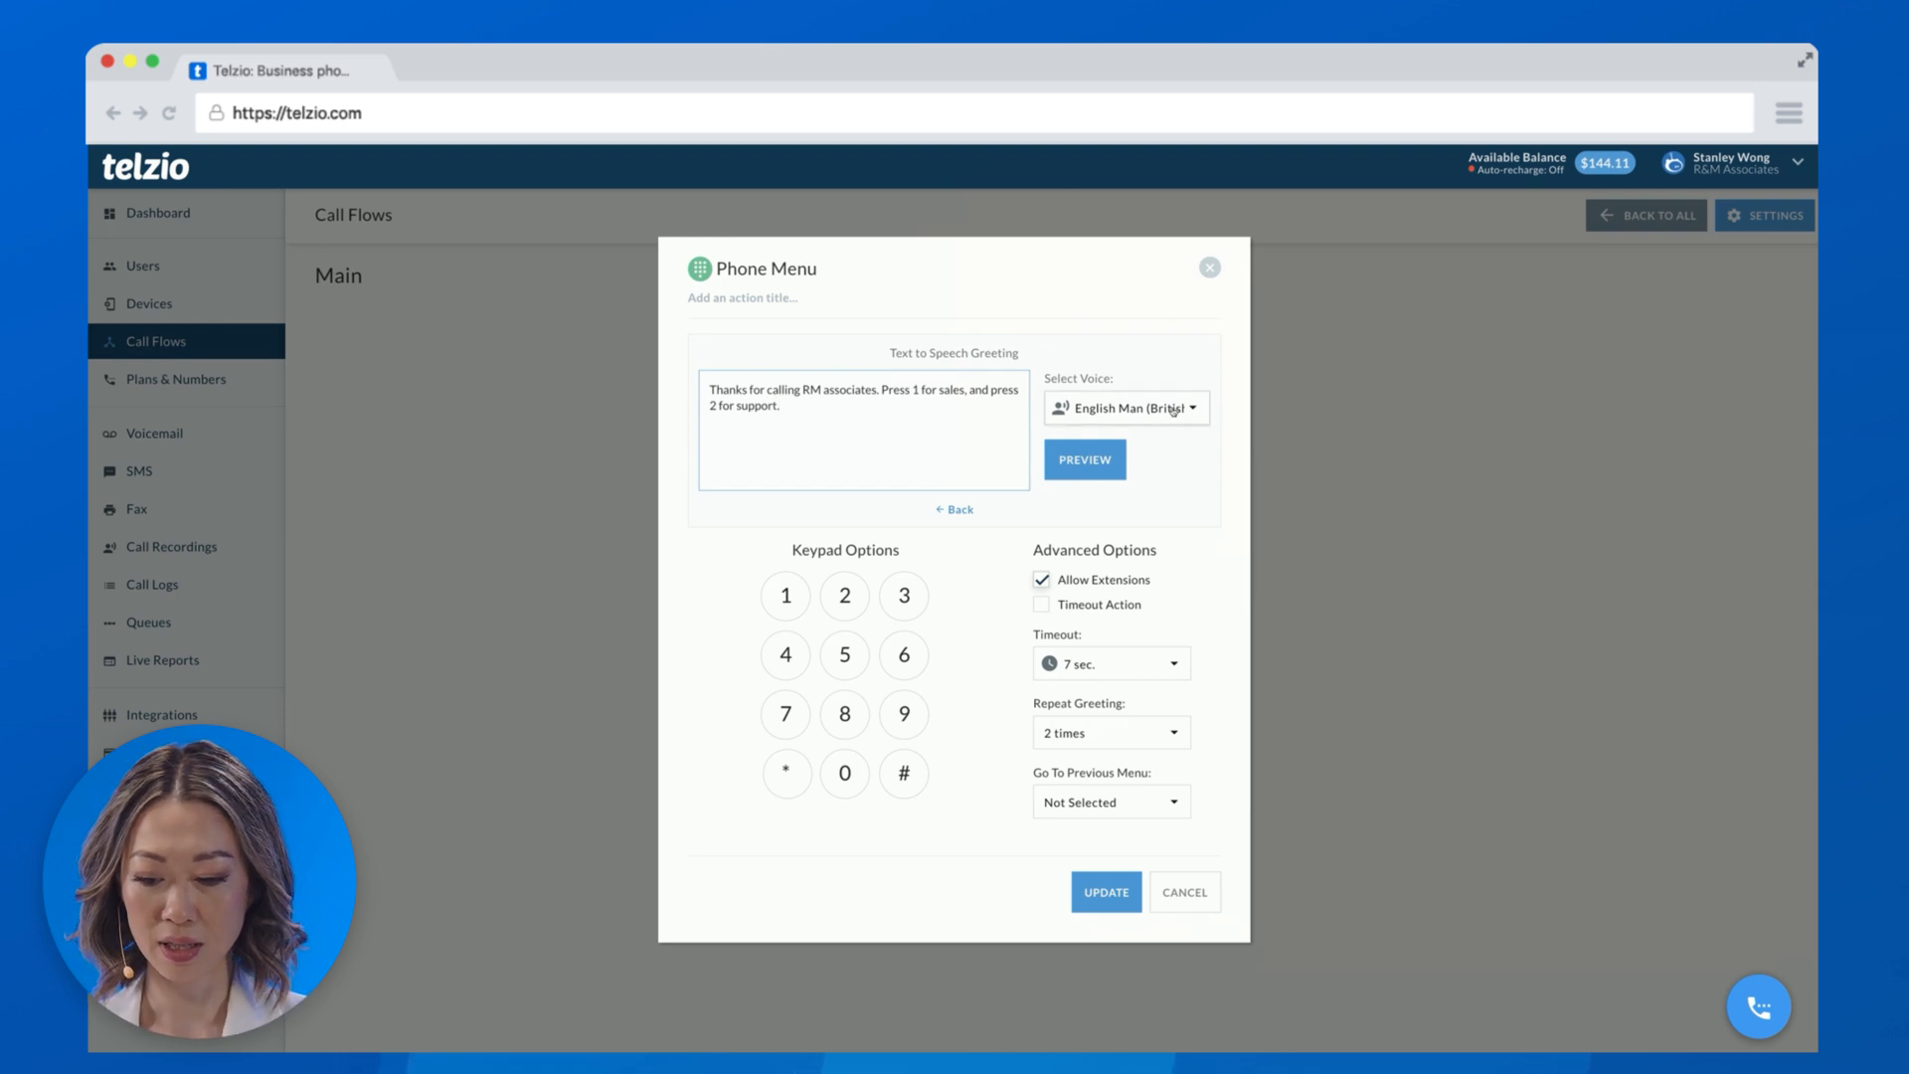
Voice the greeting with English Woman (Australian) and generate the spoken message.
{"action": "left_click", "coordinate": [1122, 408]}
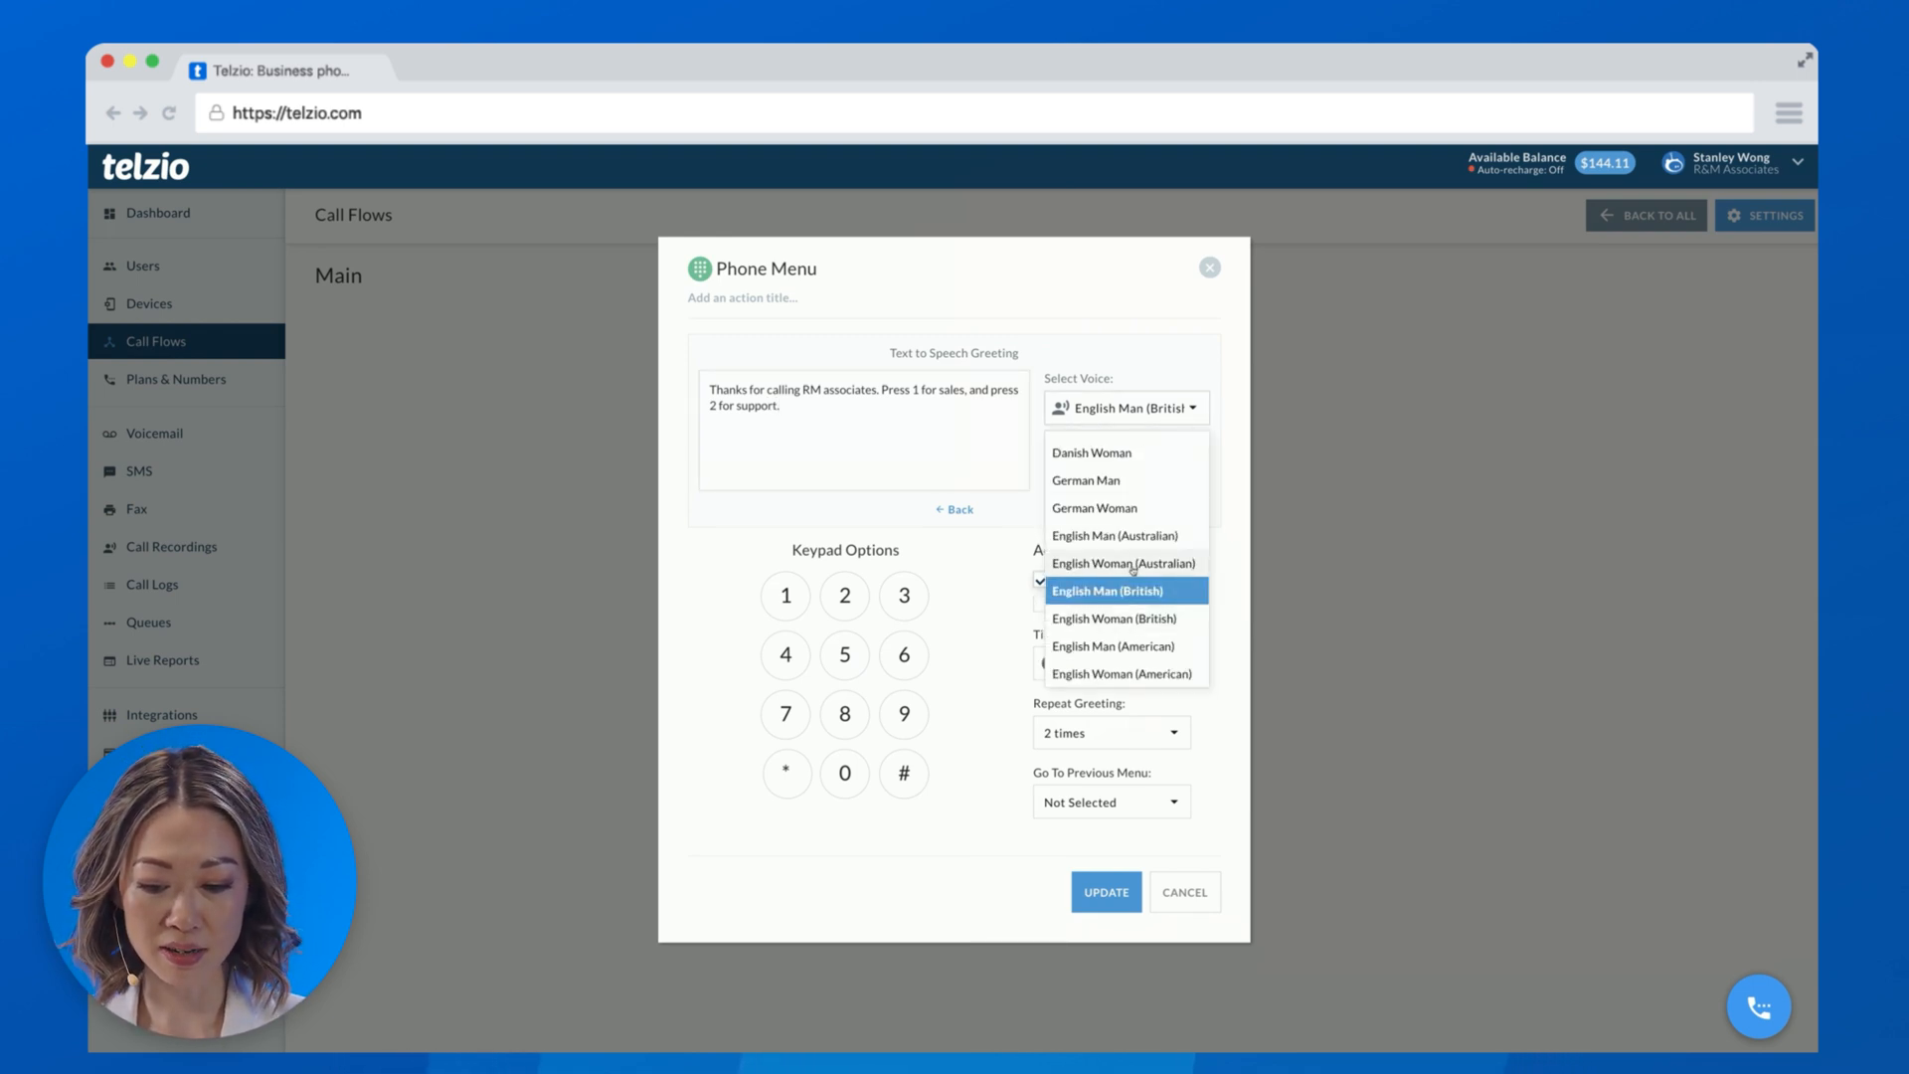
{"action": "left_click", "coordinate": [1122, 563]}
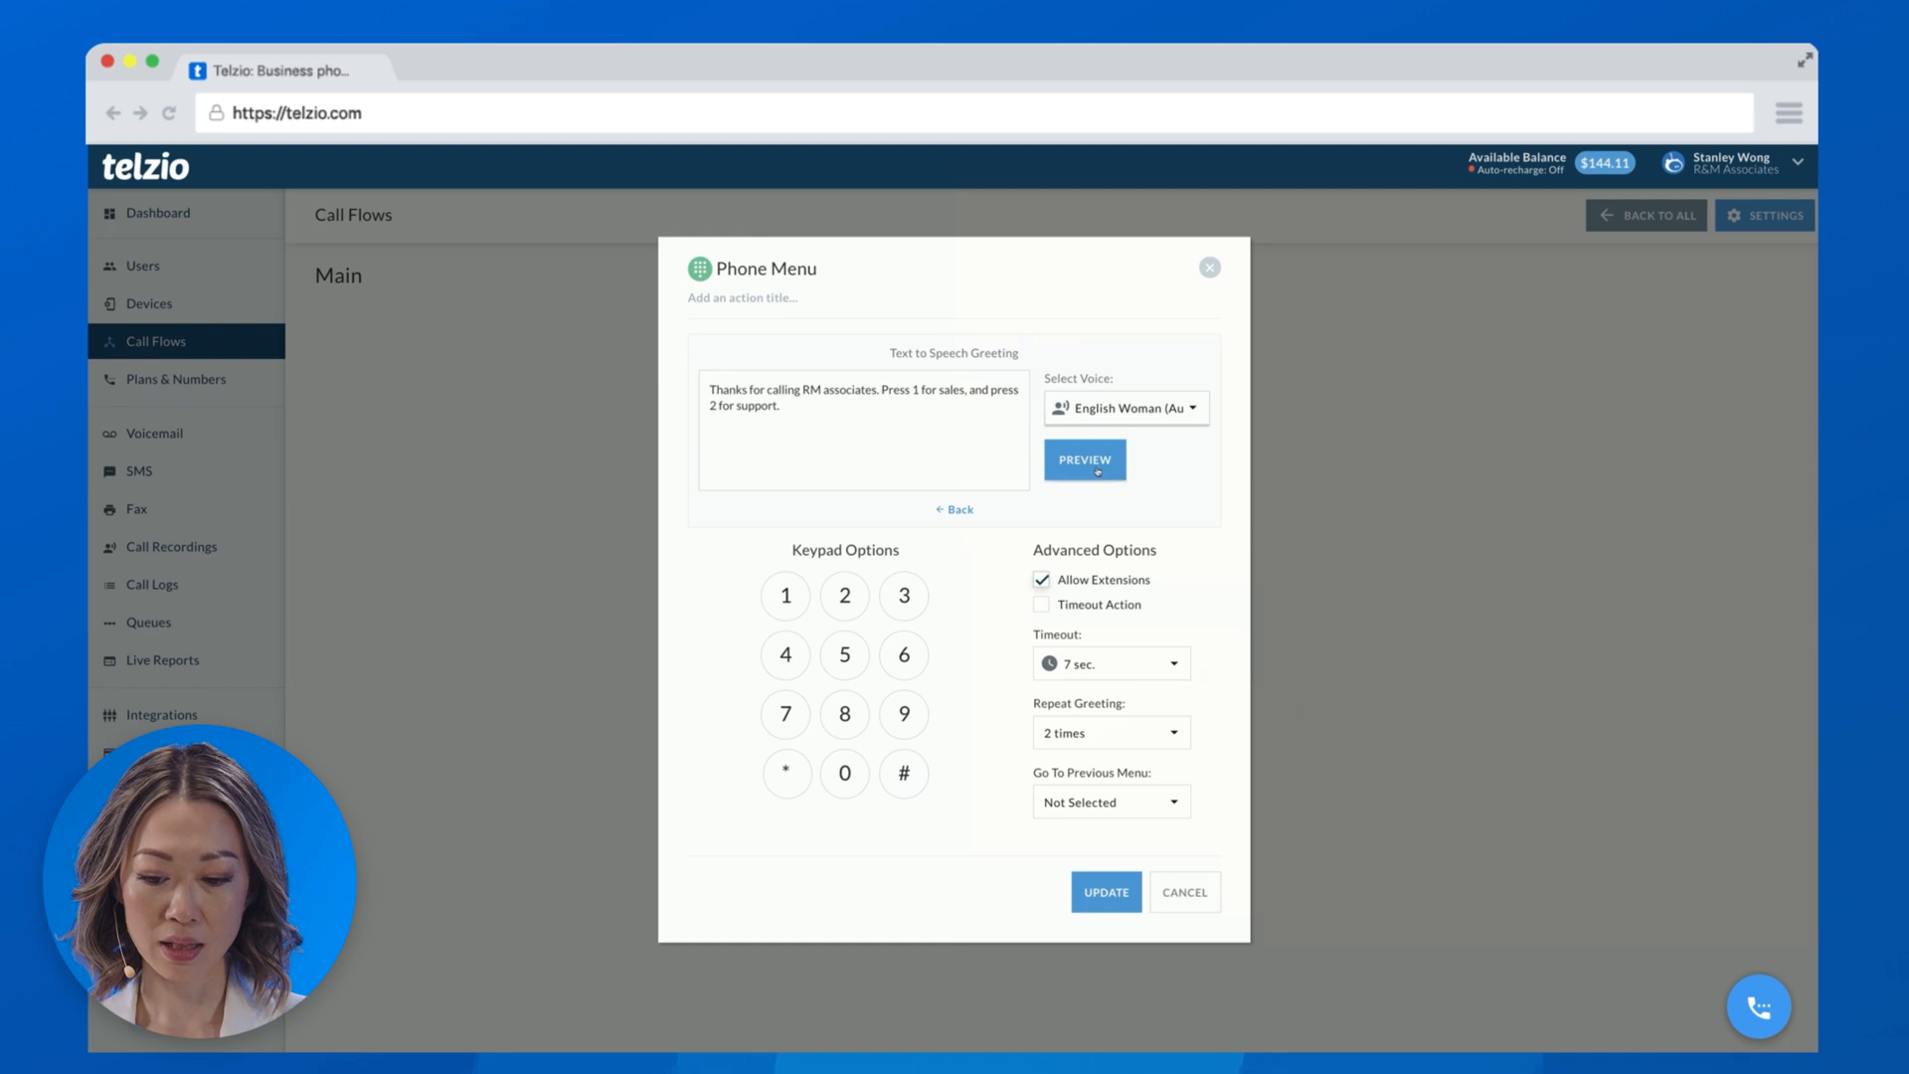
{"action": "left_click", "coordinate": [1084, 459]}
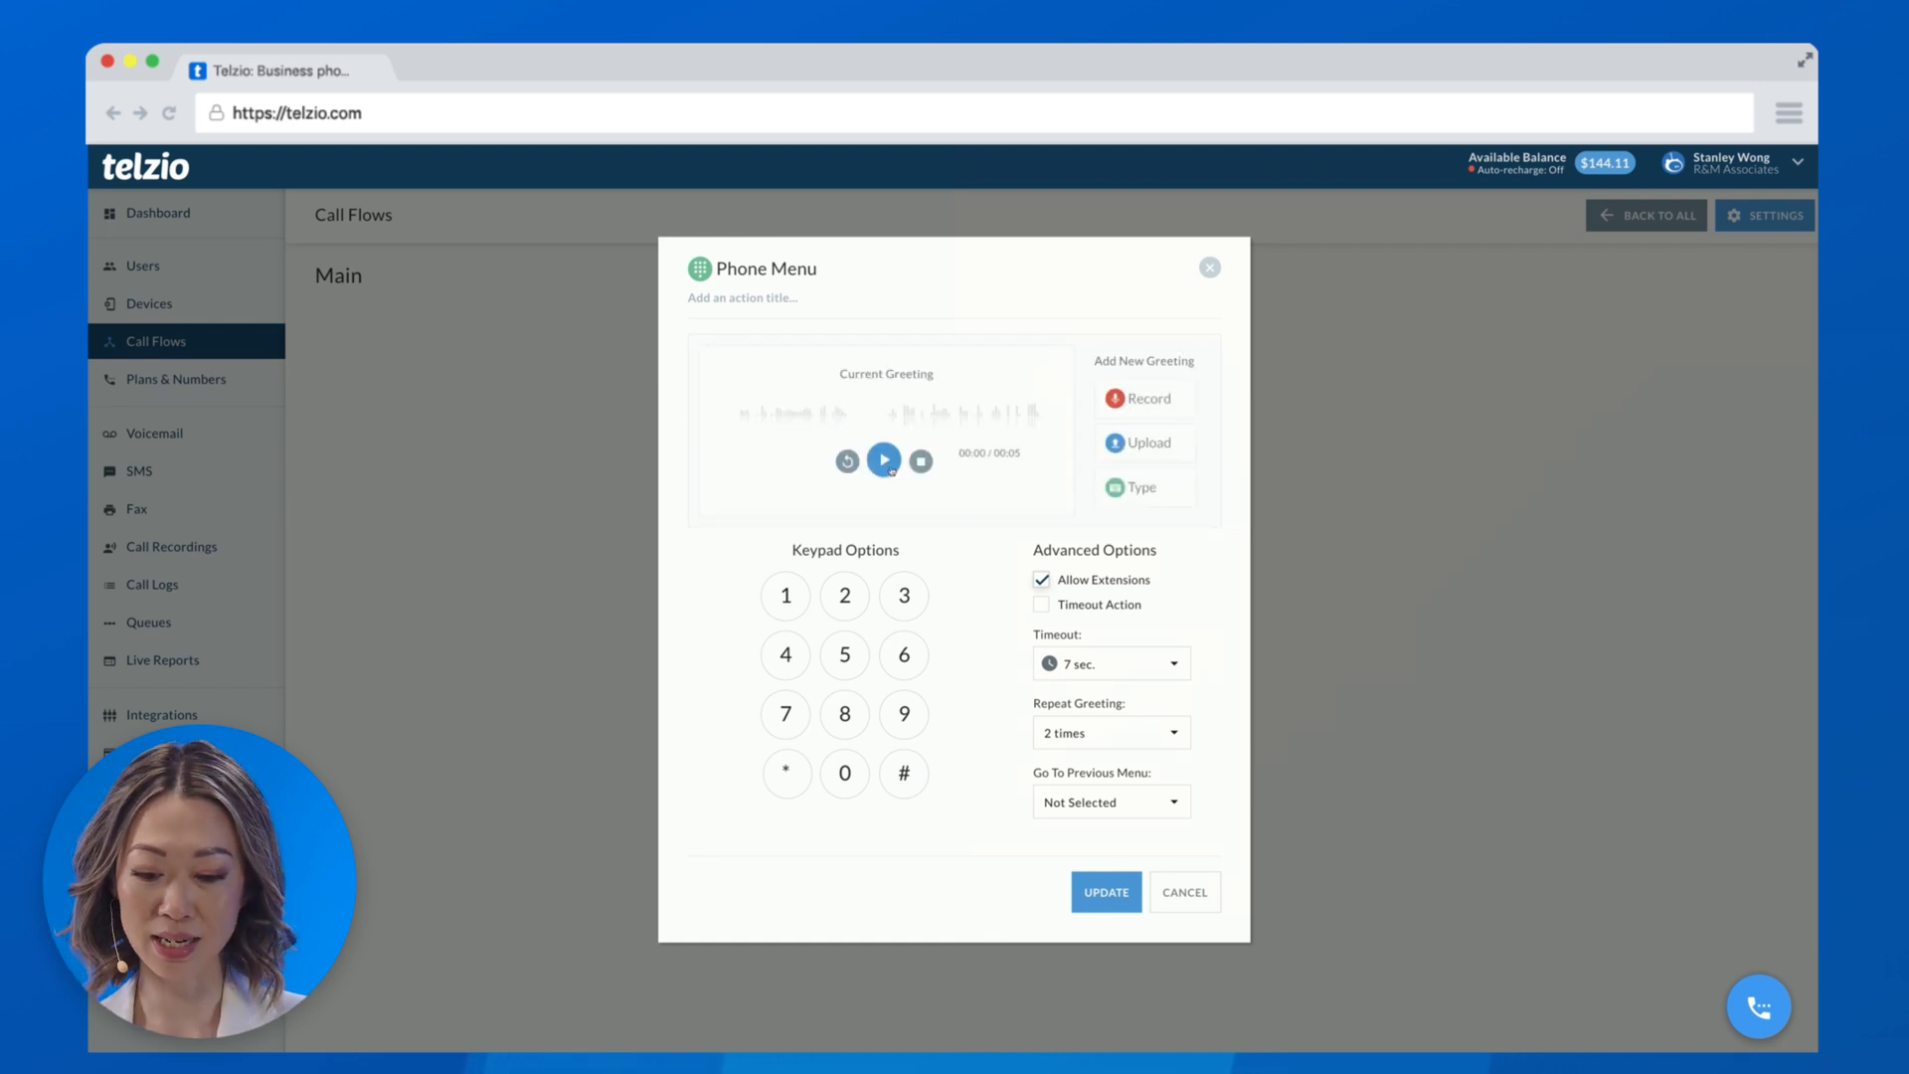
Play the greeting, enable keypad options 1 and 2, and save the phone menu.
{"action": "left_click", "coordinate": [883, 460]}
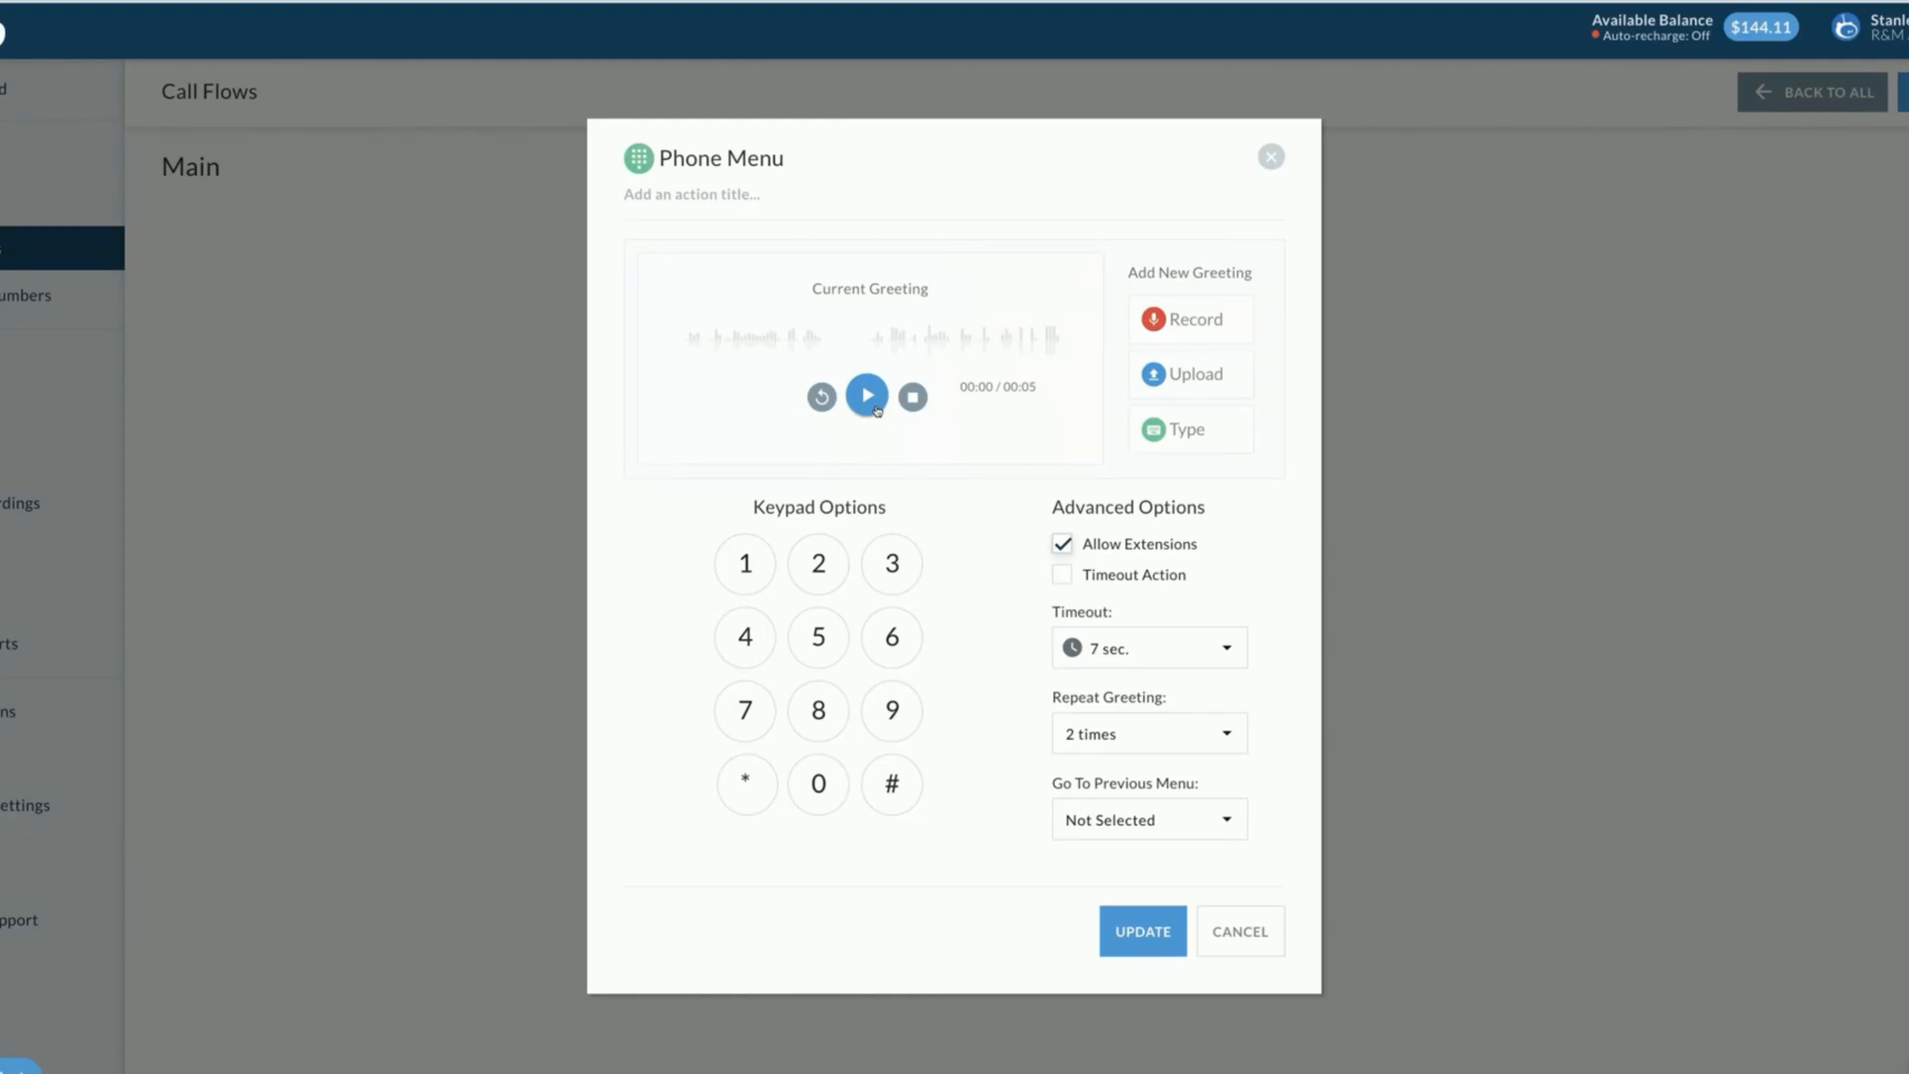
{"action": "left_click", "coordinate": [744, 563]}
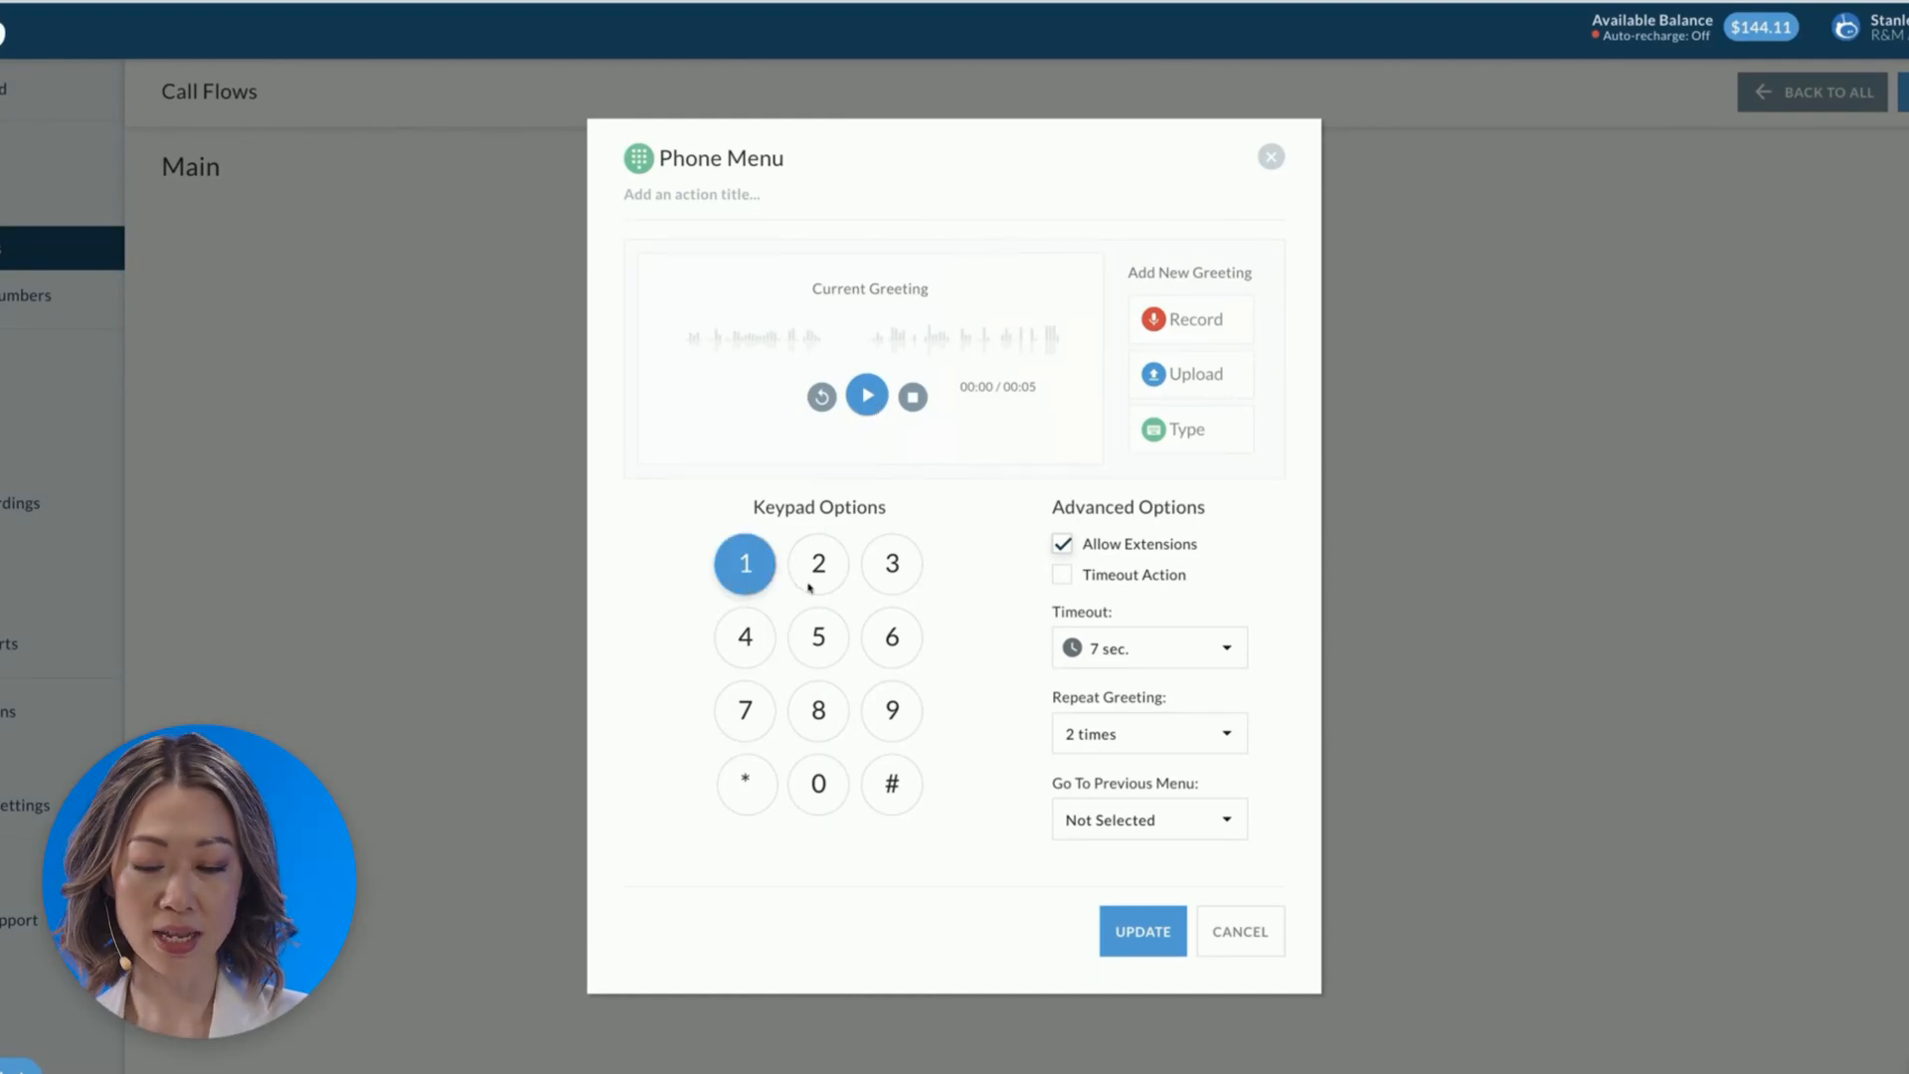
{"action": "left_click", "coordinate": [818, 563]}
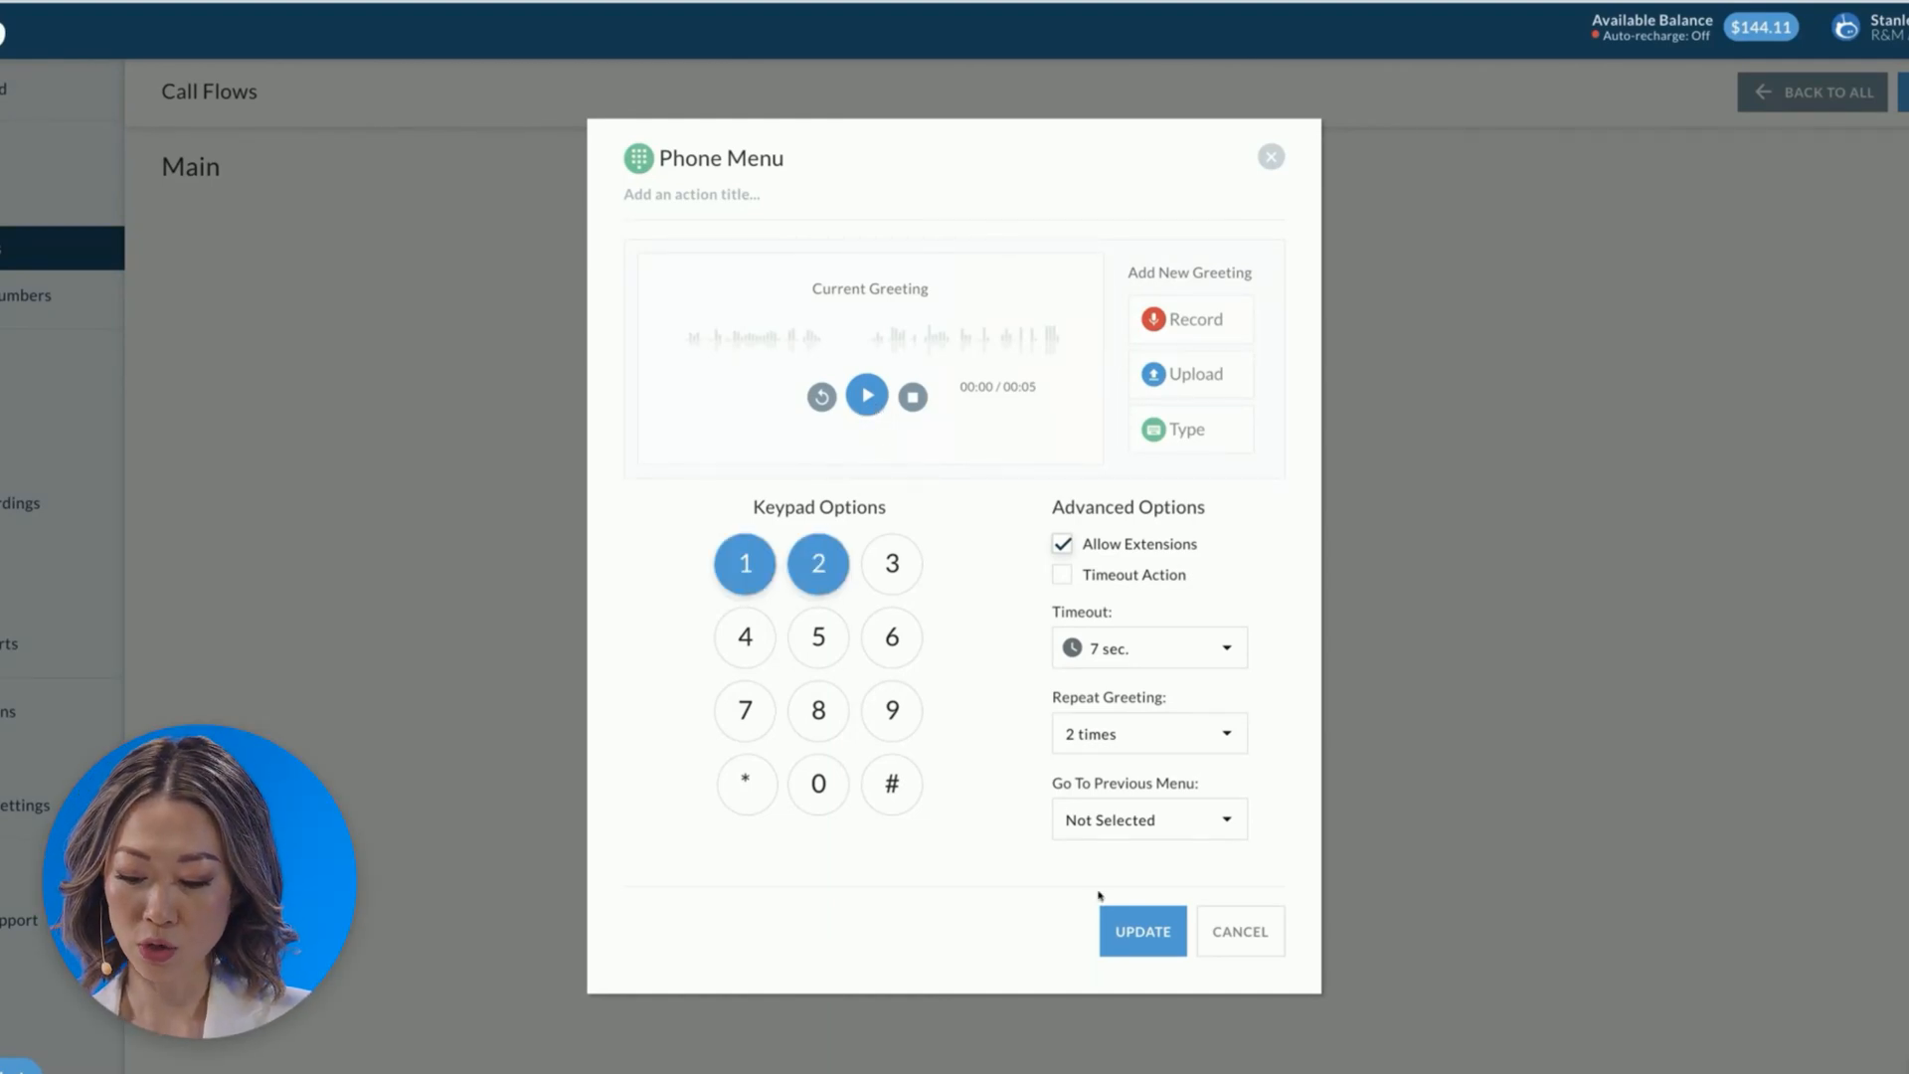
{"action": "left_click", "coordinate": [1142, 930]}
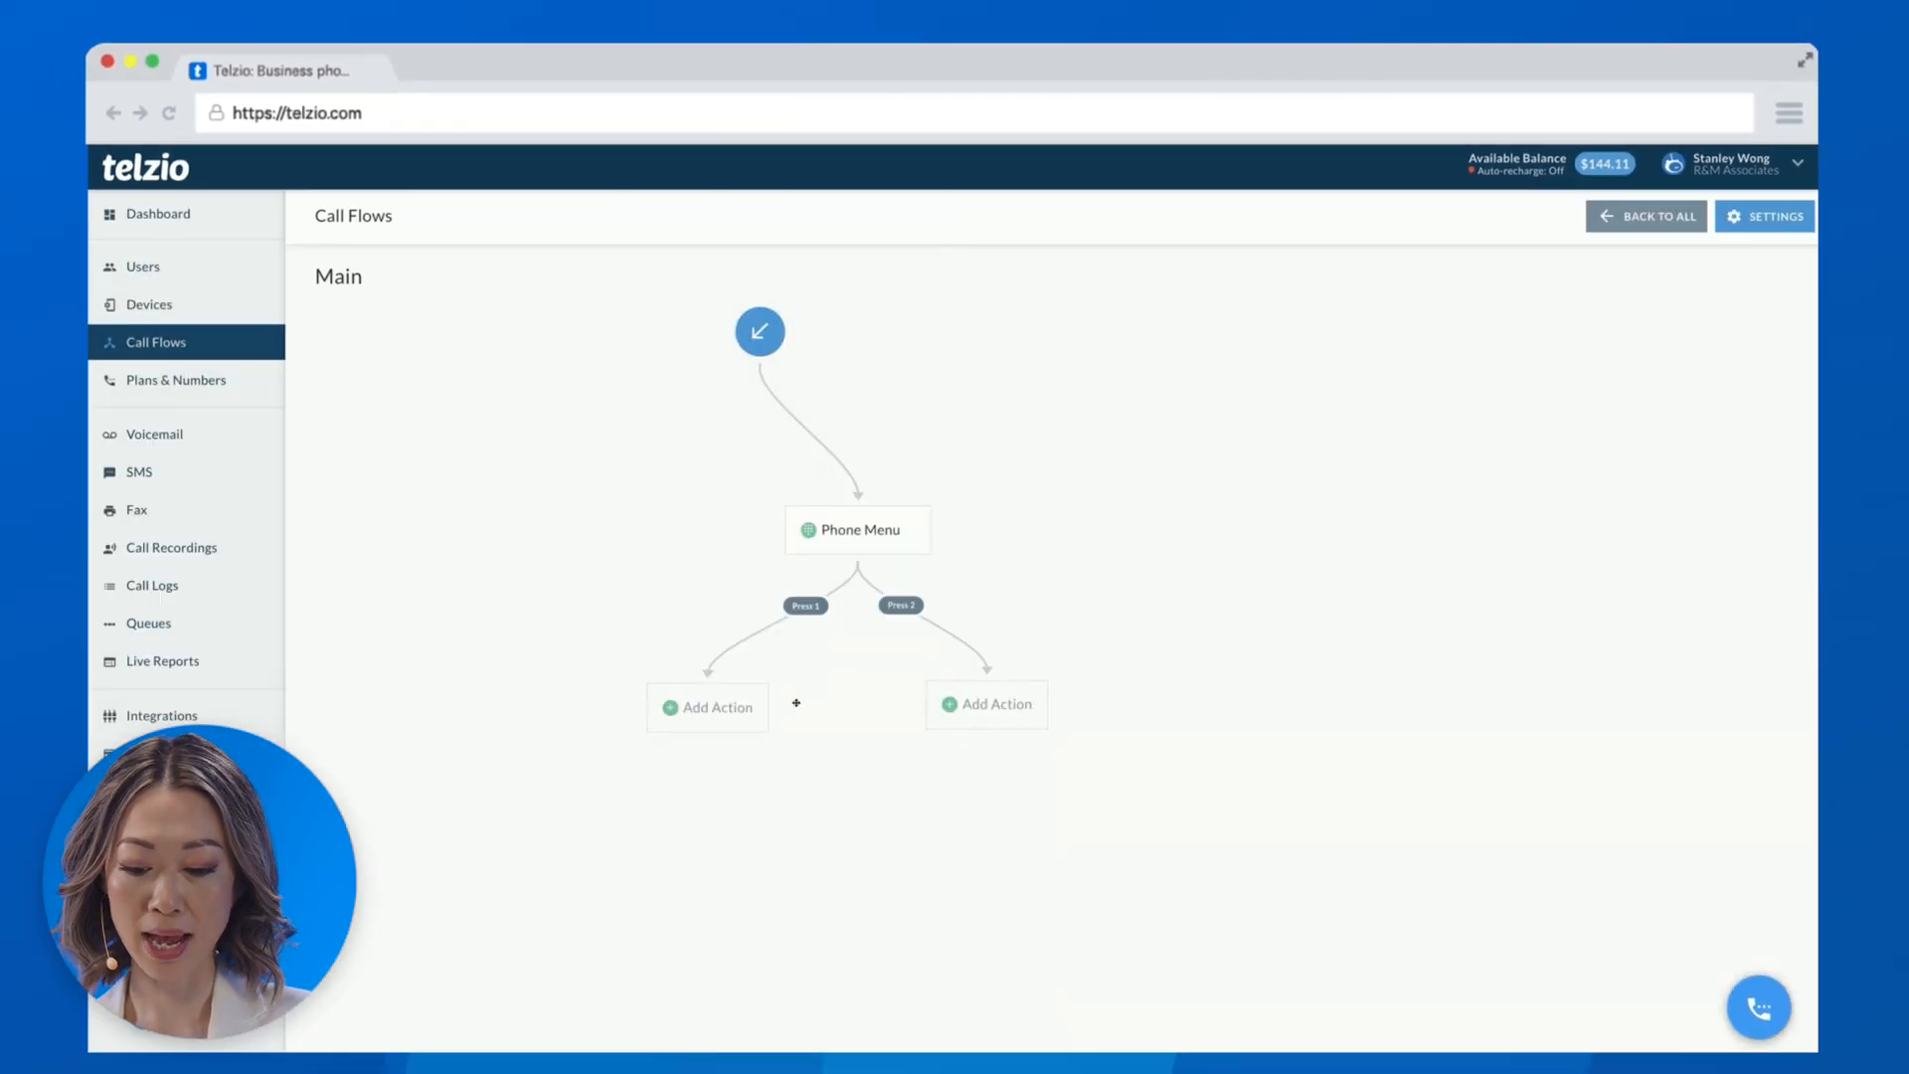
Reopen the Phone Menu node's settings, now showing an 8-second timeout.
{"action": "left_click", "coordinate": [857, 529]}
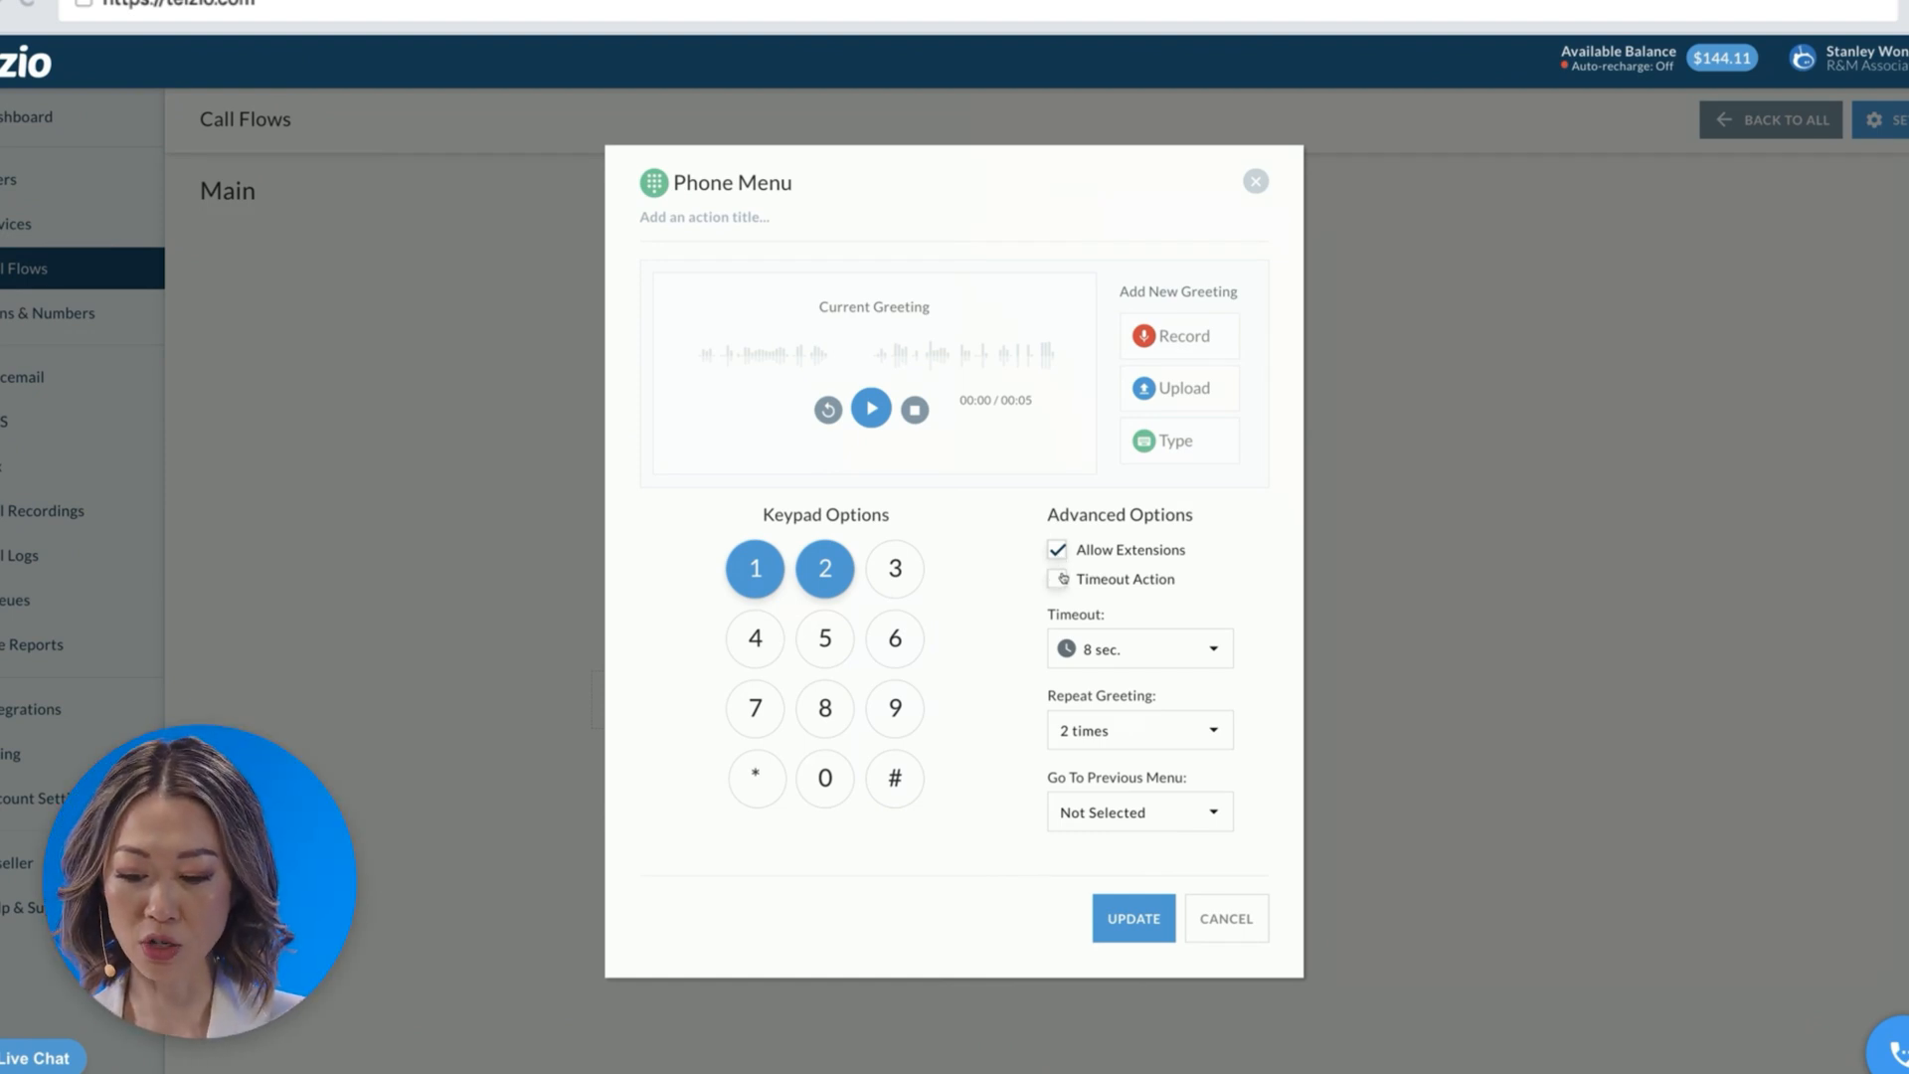
Enable Timeout Action, 10 sec. timeout, greeting repeated 8 times, Press 5 for previous menu.
{"action": "left_click", "coordinate": [1057, 579]}
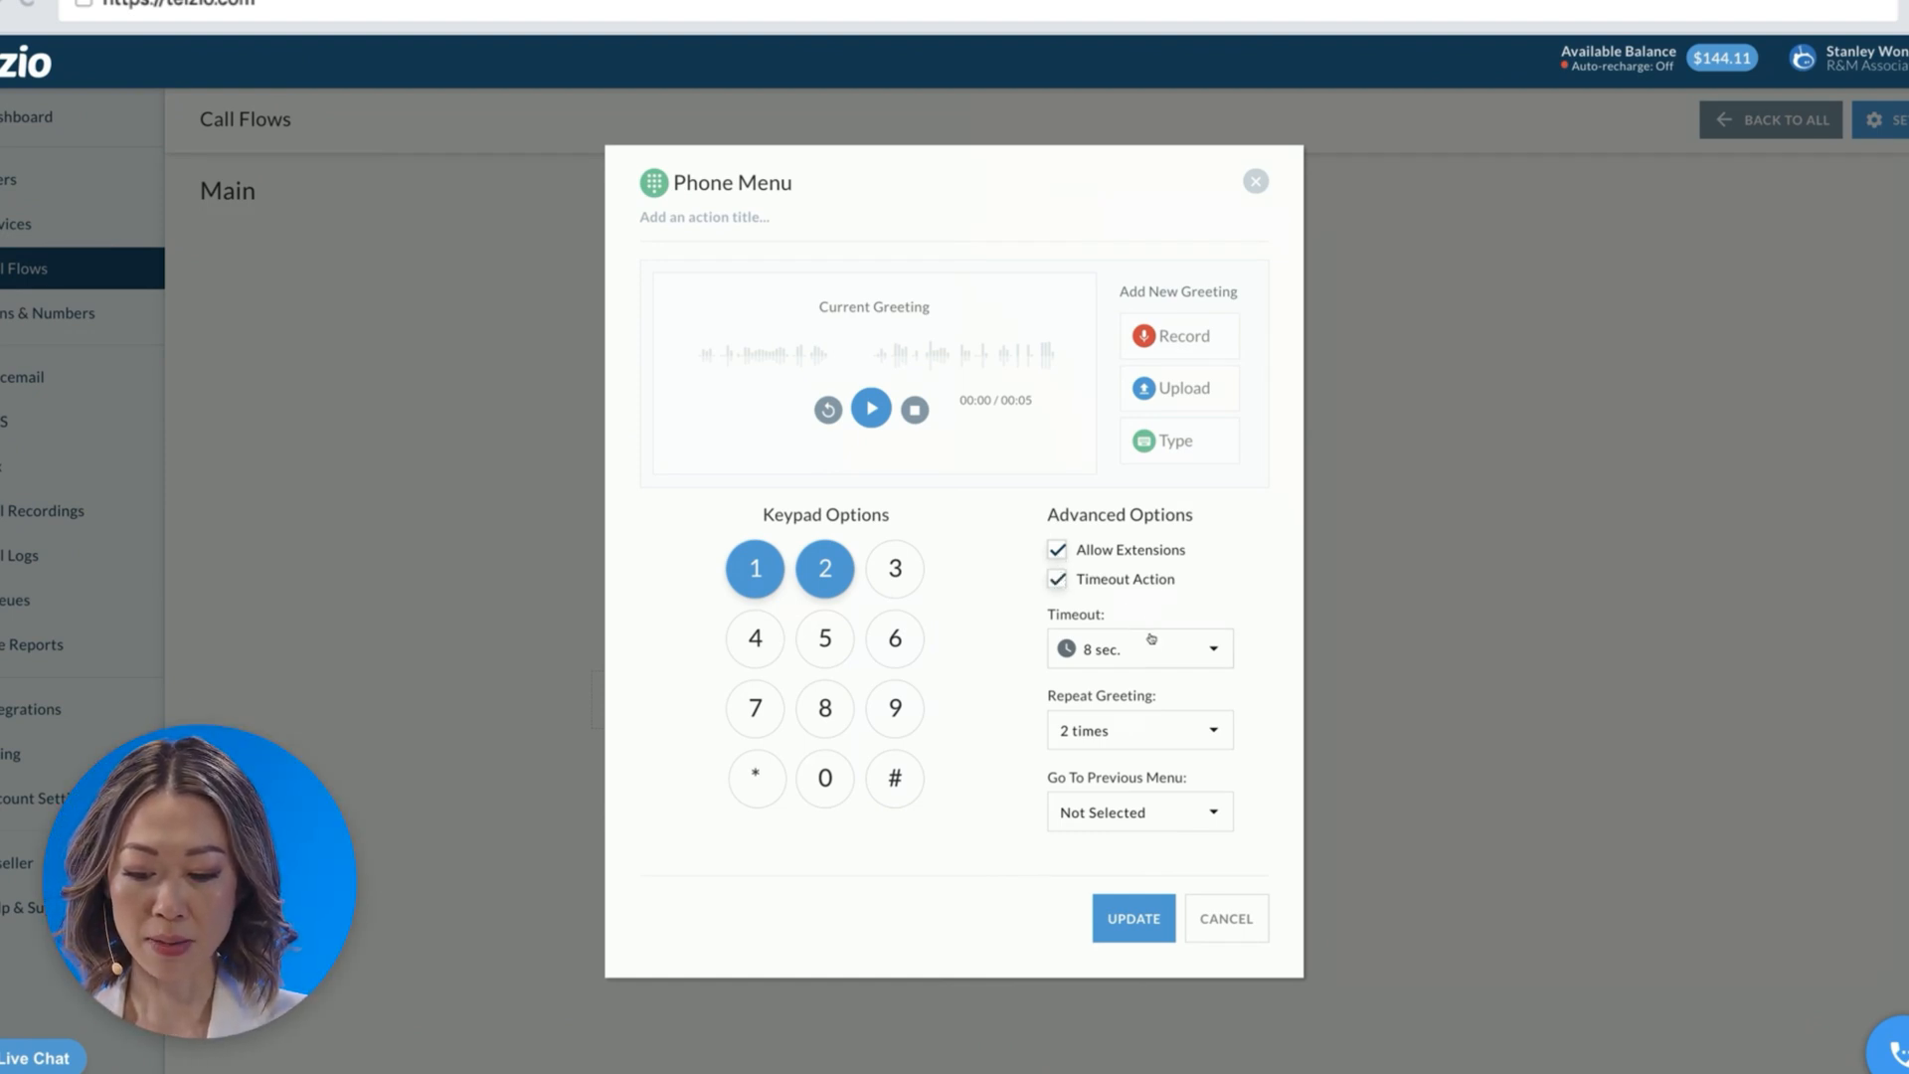
{"action": "left_click", "coordinate": [1138, 649]}
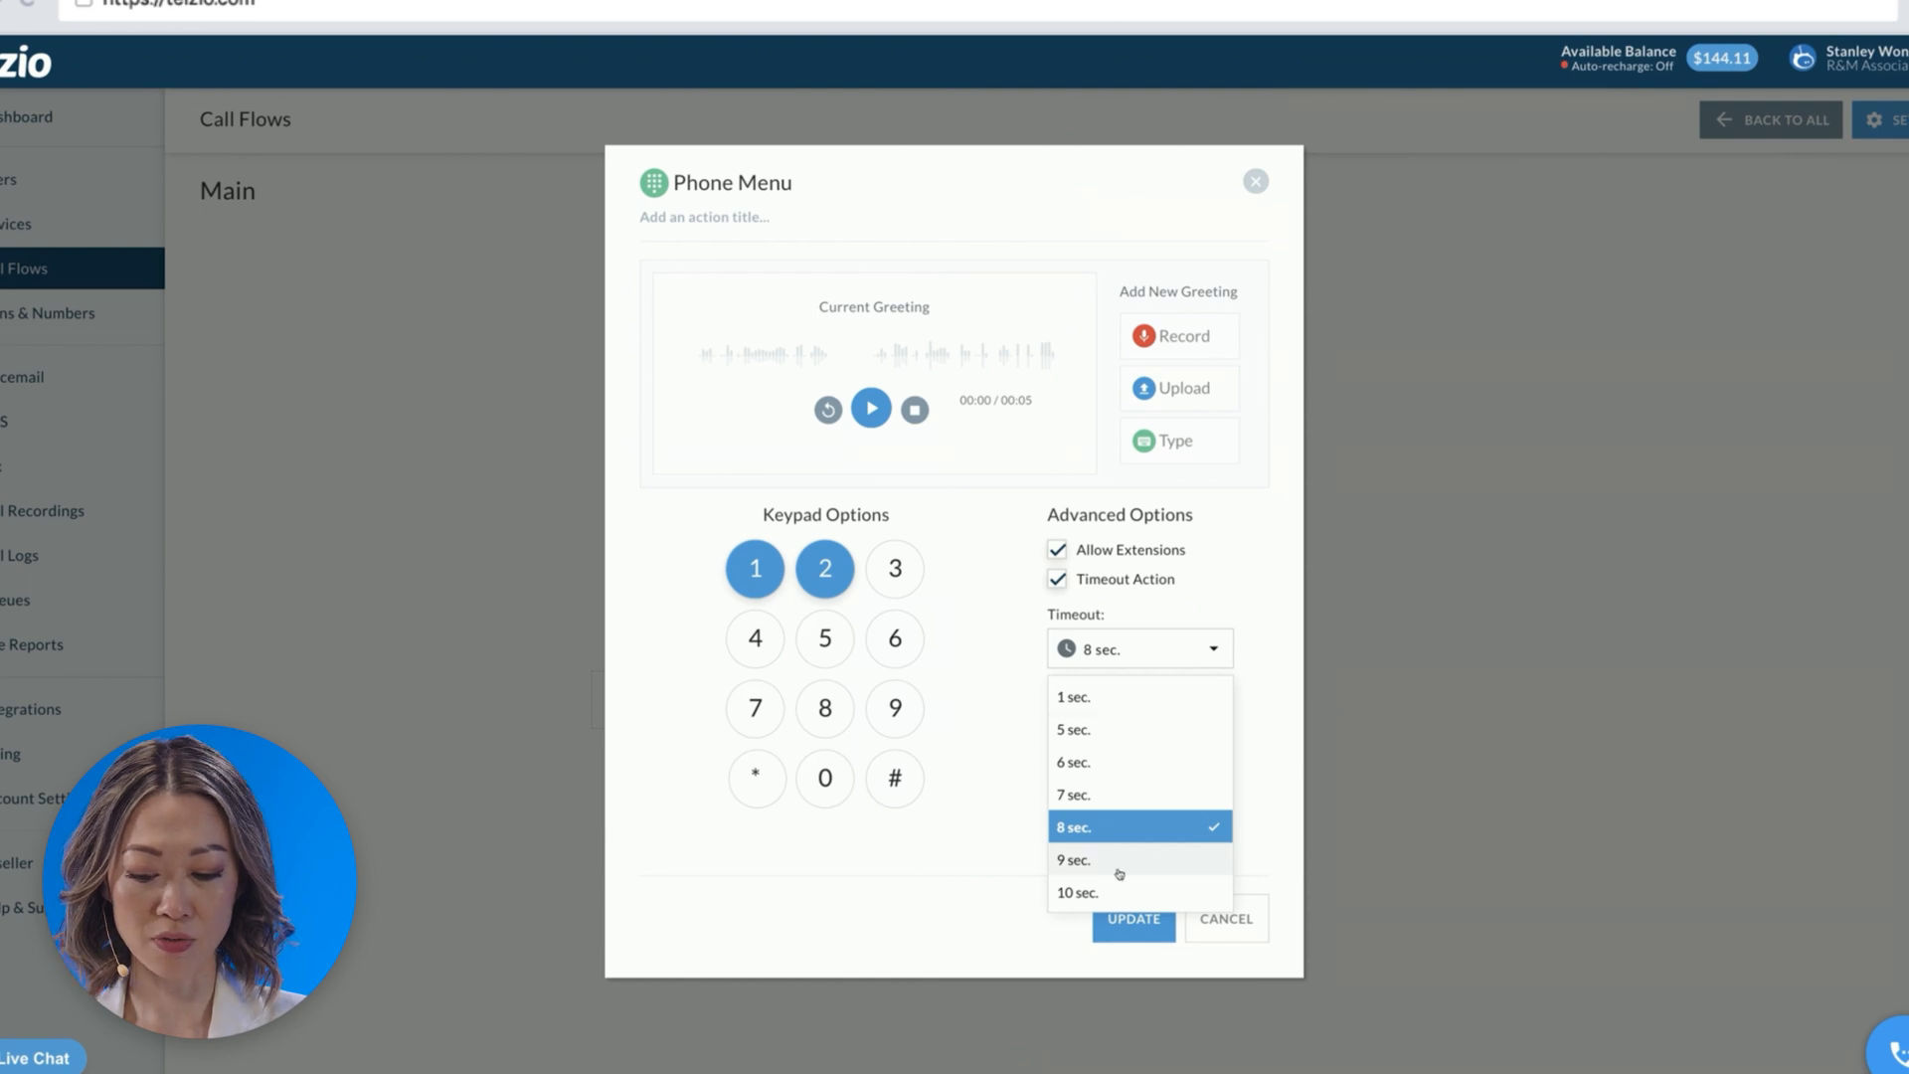
{"action": "left_click", "coordinate": [1076, 891]}
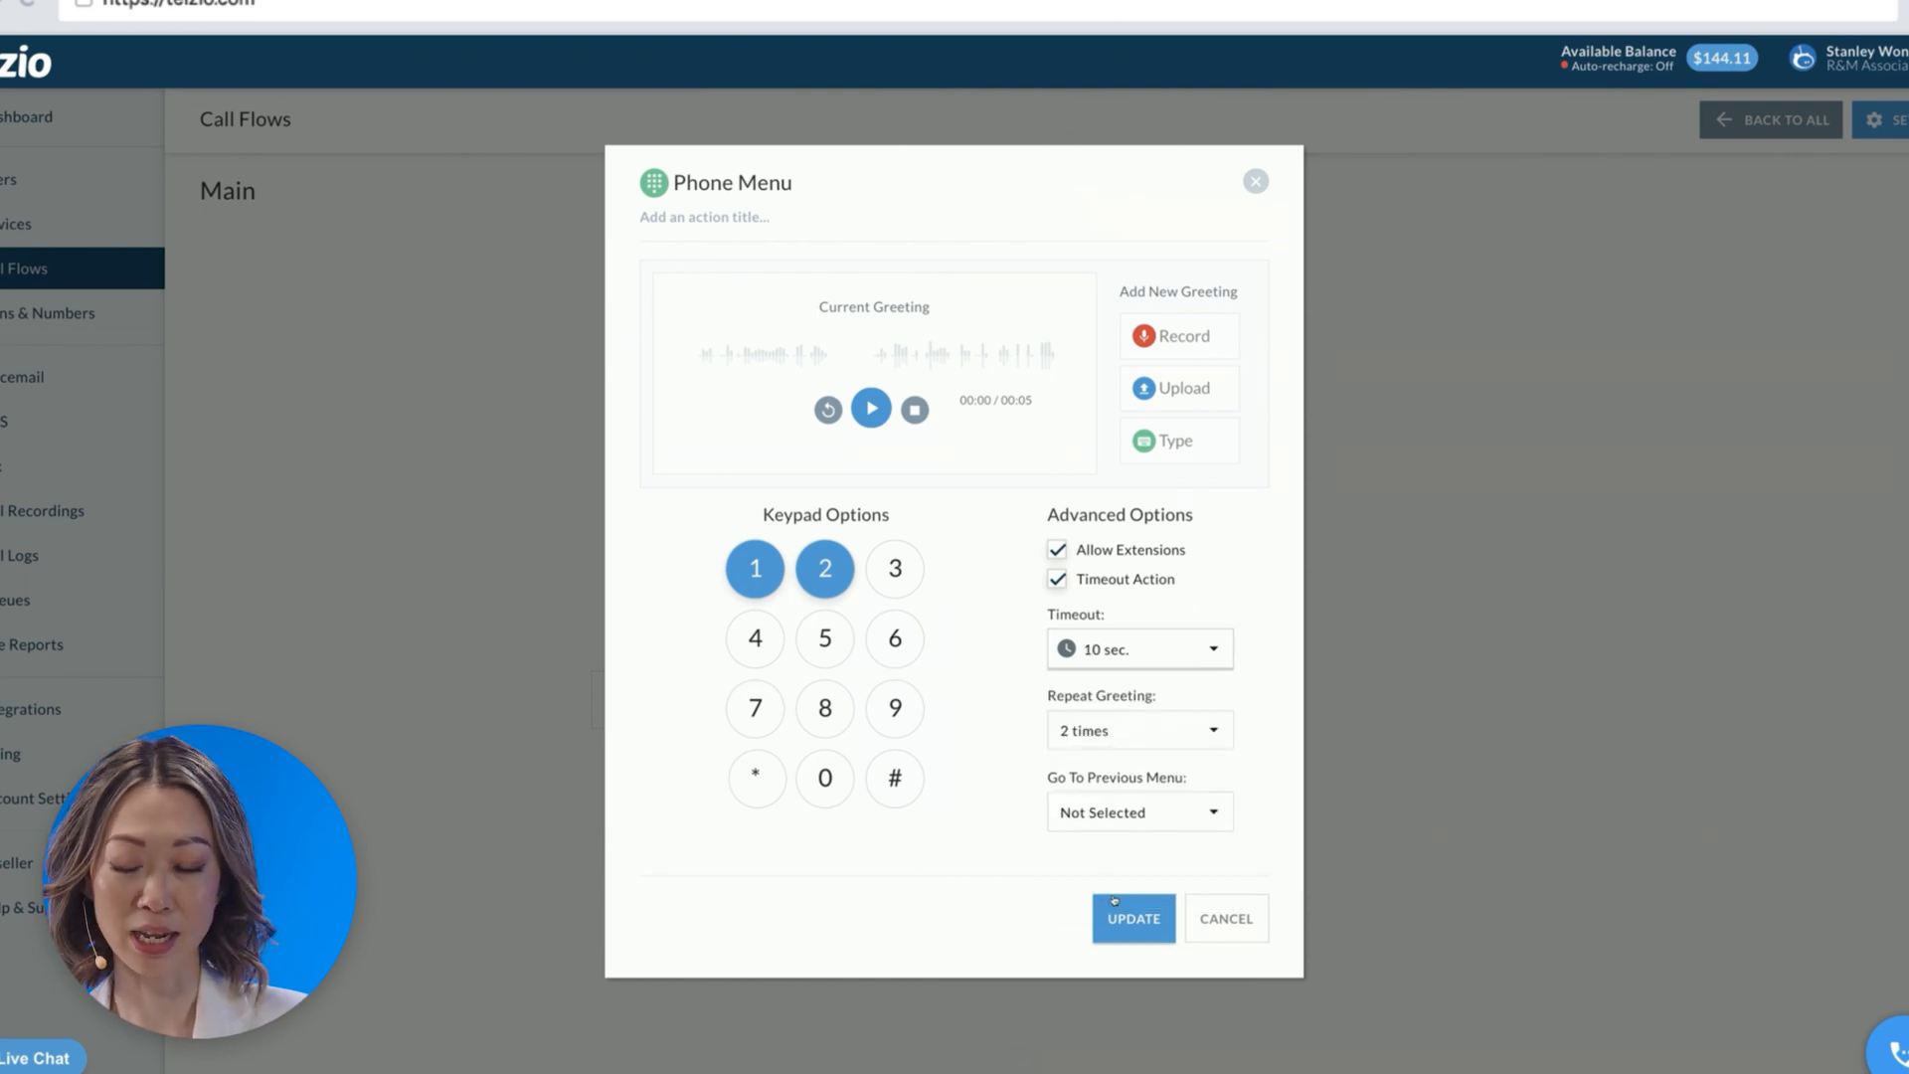
{"action": "left_click", "coordinate": [1138, 730]}
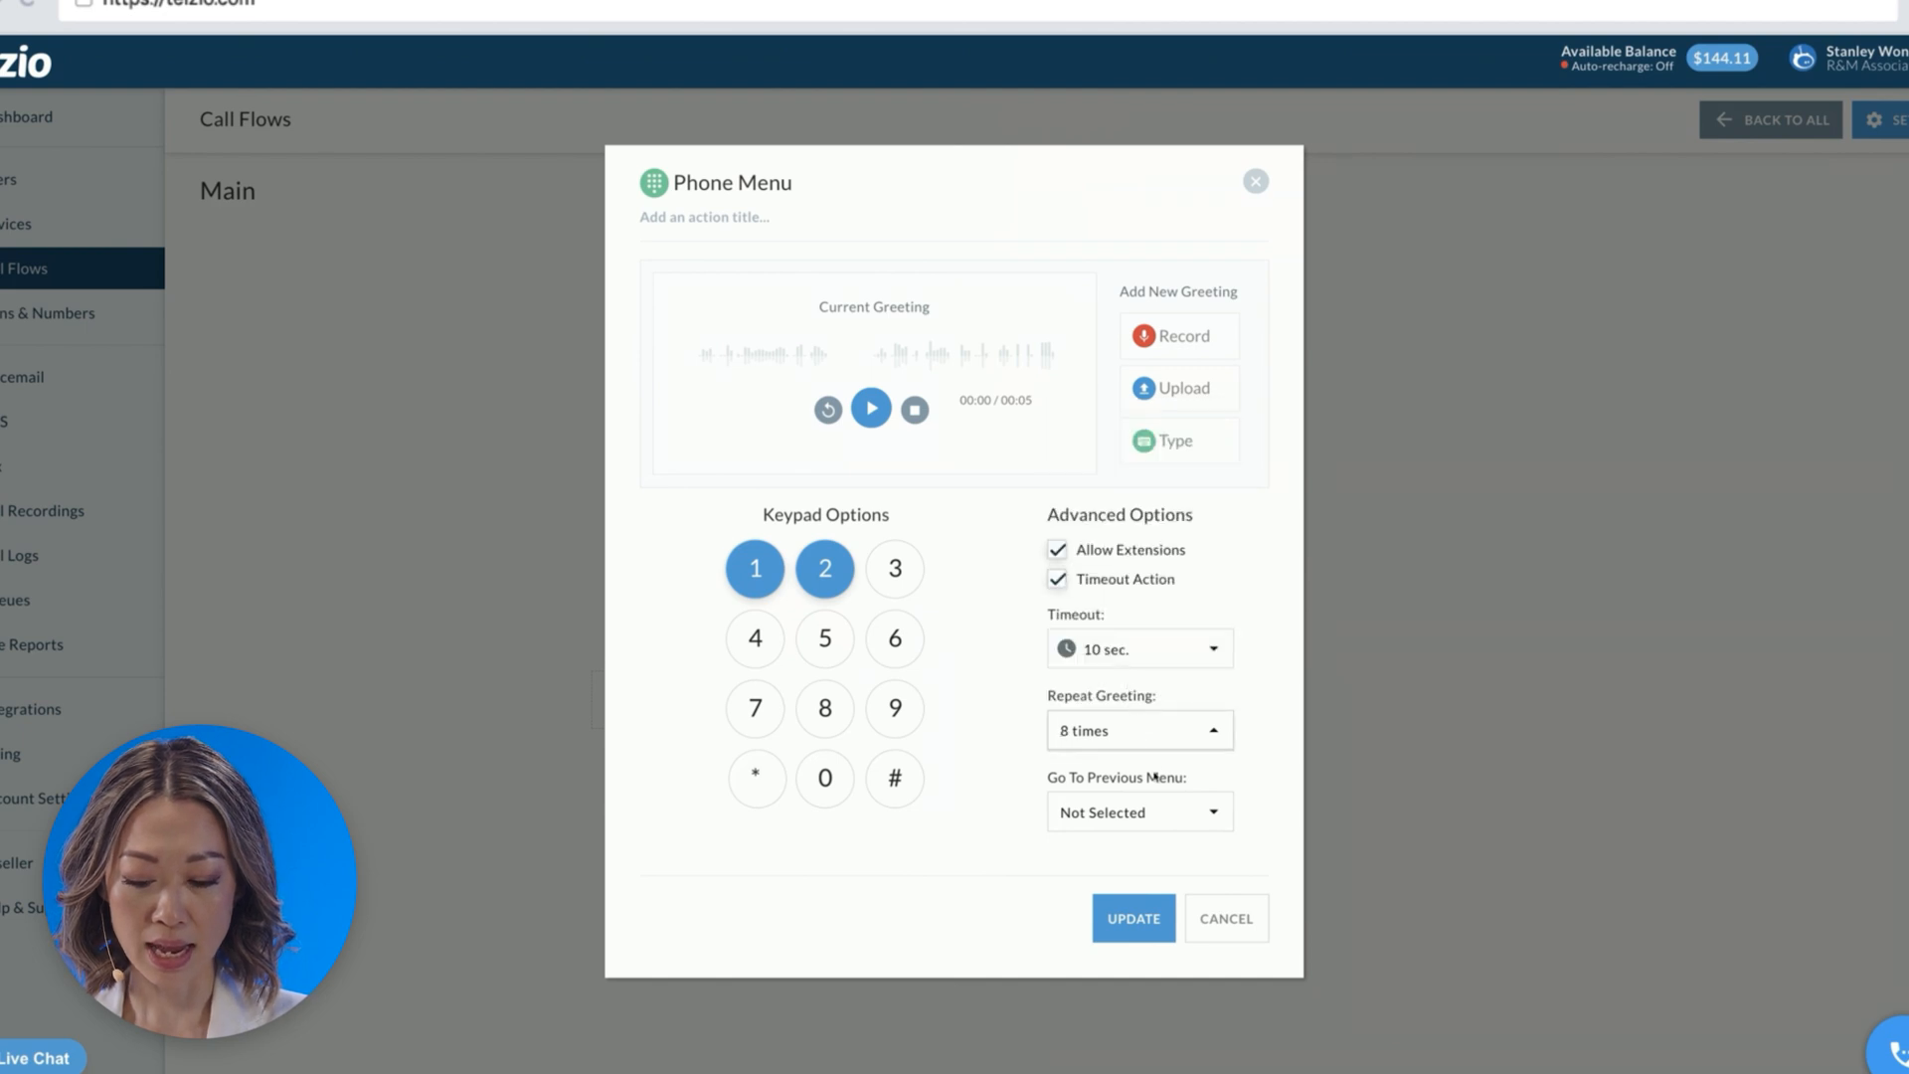
{"action": "left_click", "coordinate": [1137, 811]}
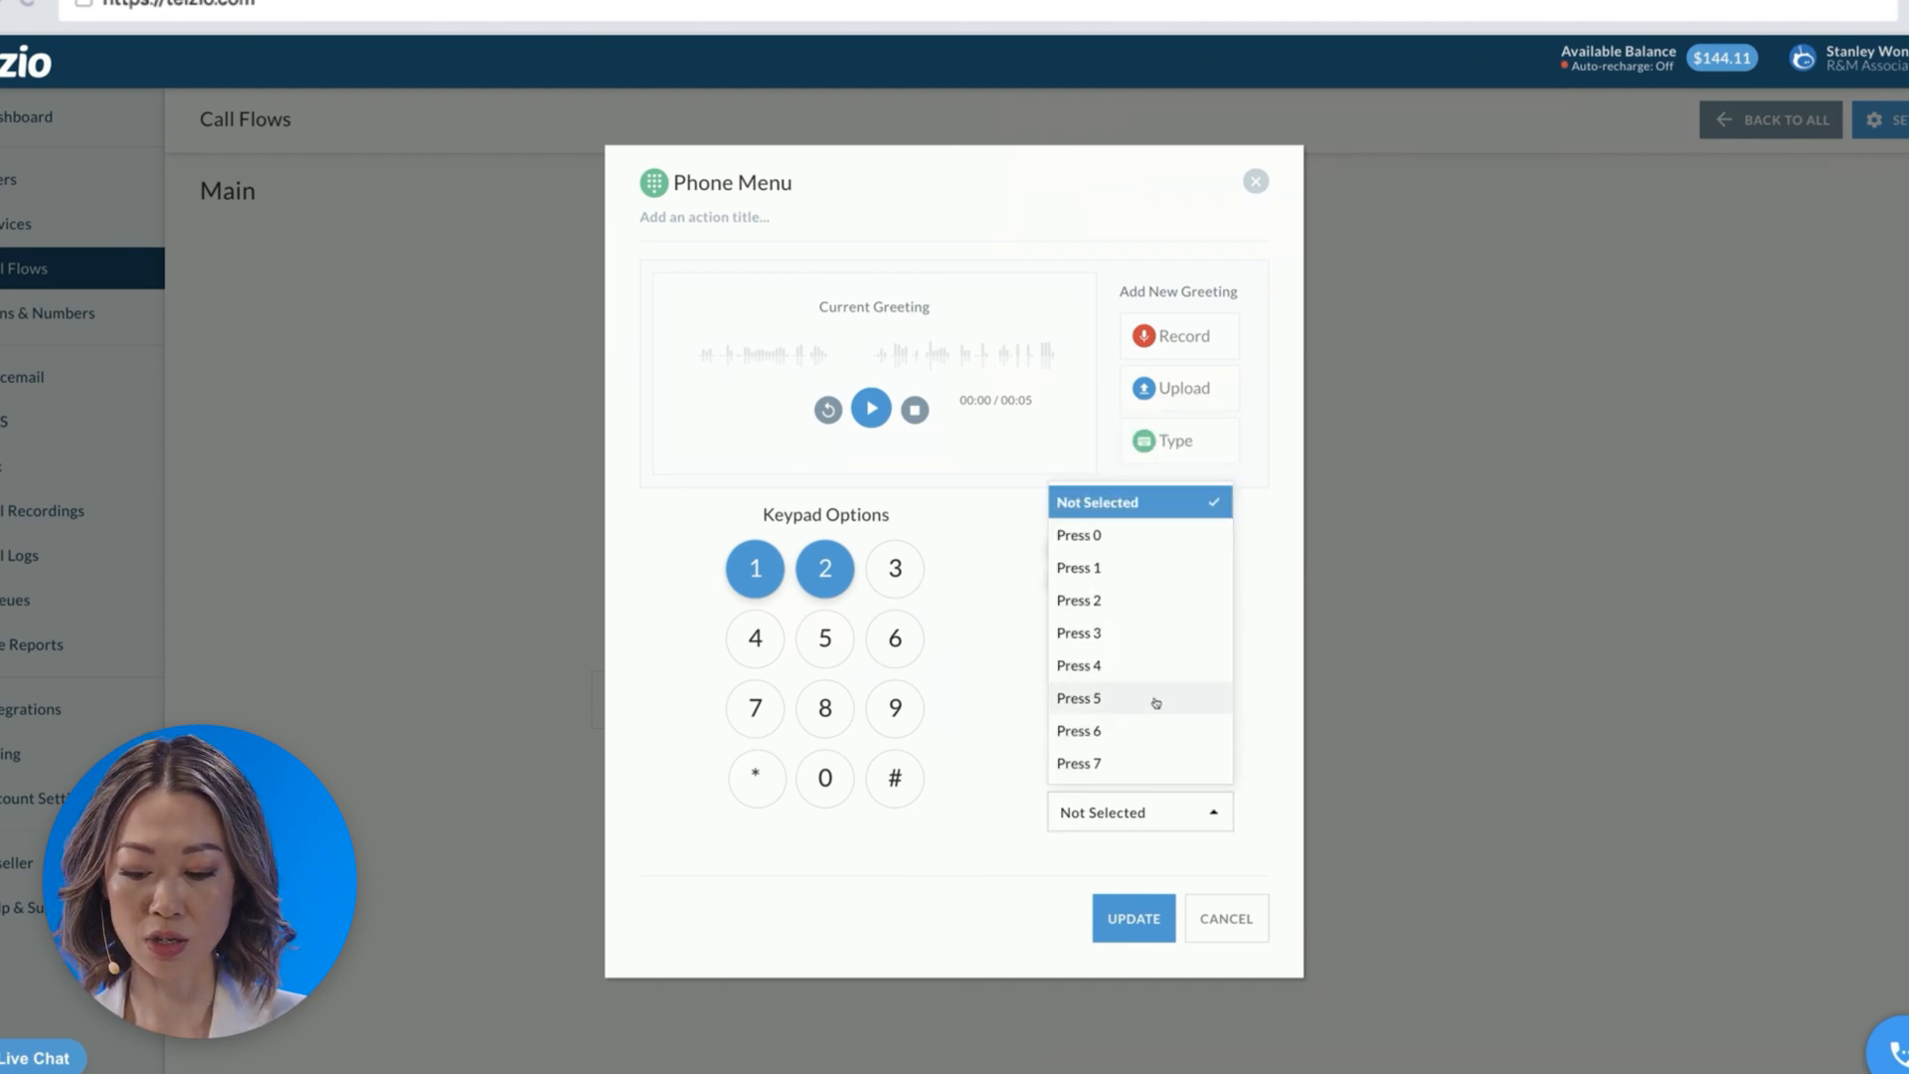
{"action": "left_click", "coordinate": [1078, 698]}
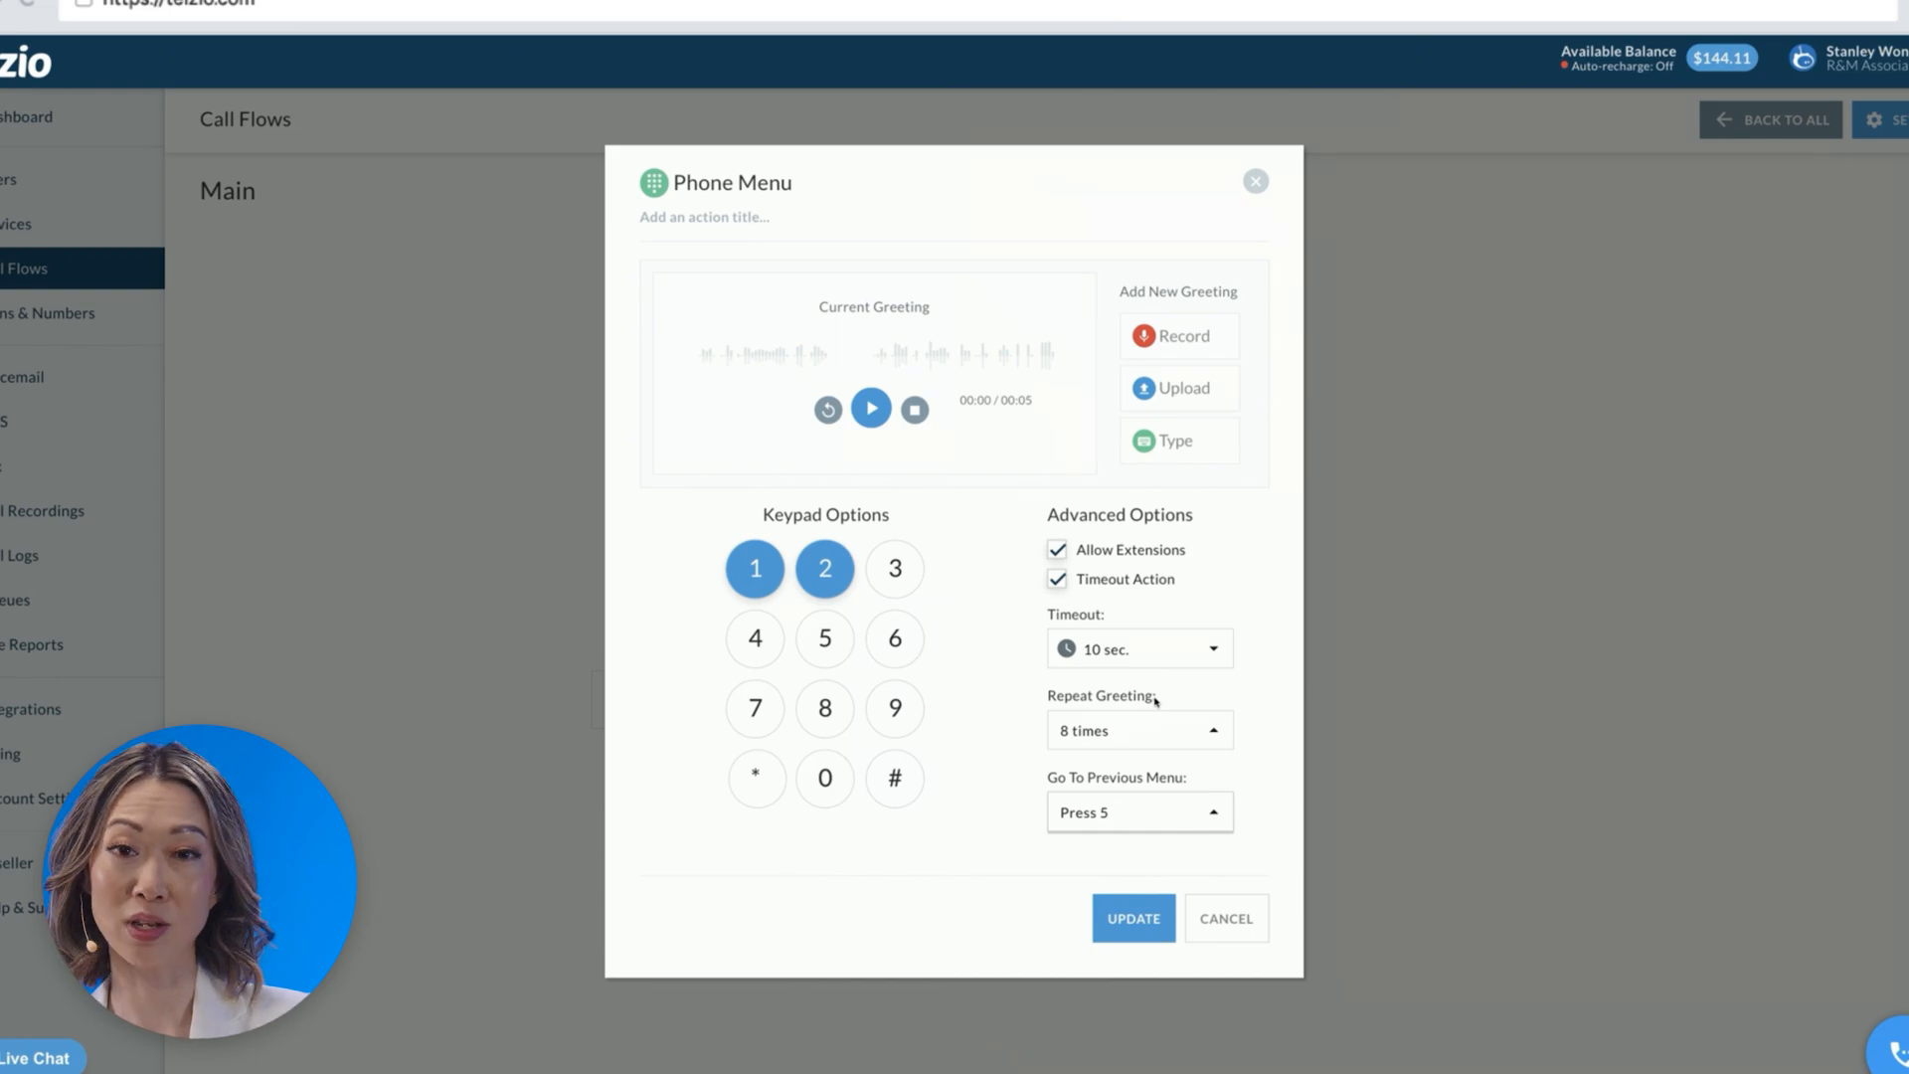